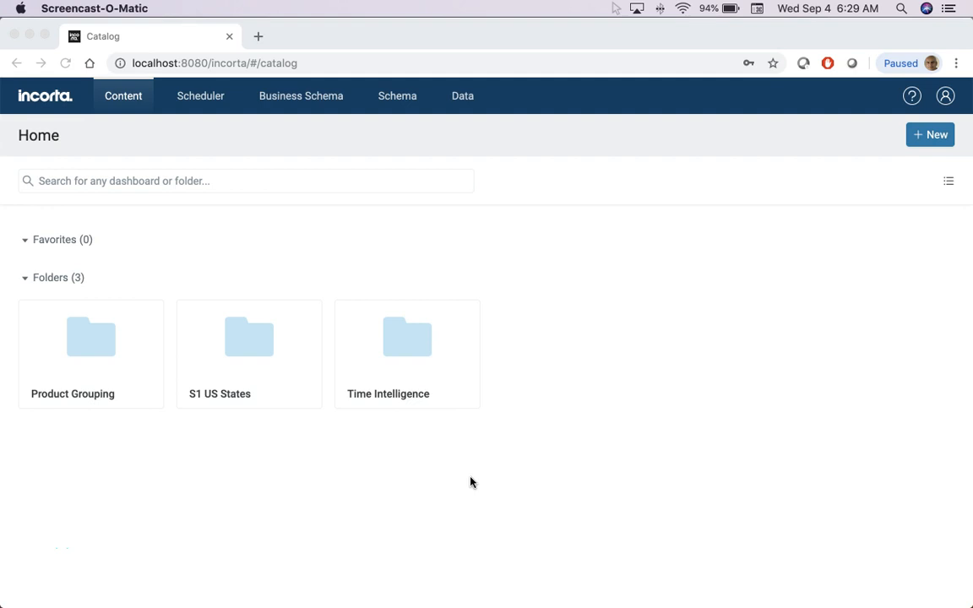
# - View the date schema's details from the schema list, showing Date_US.csv and its s1_sales joins
pyautogui.click(397, 96)
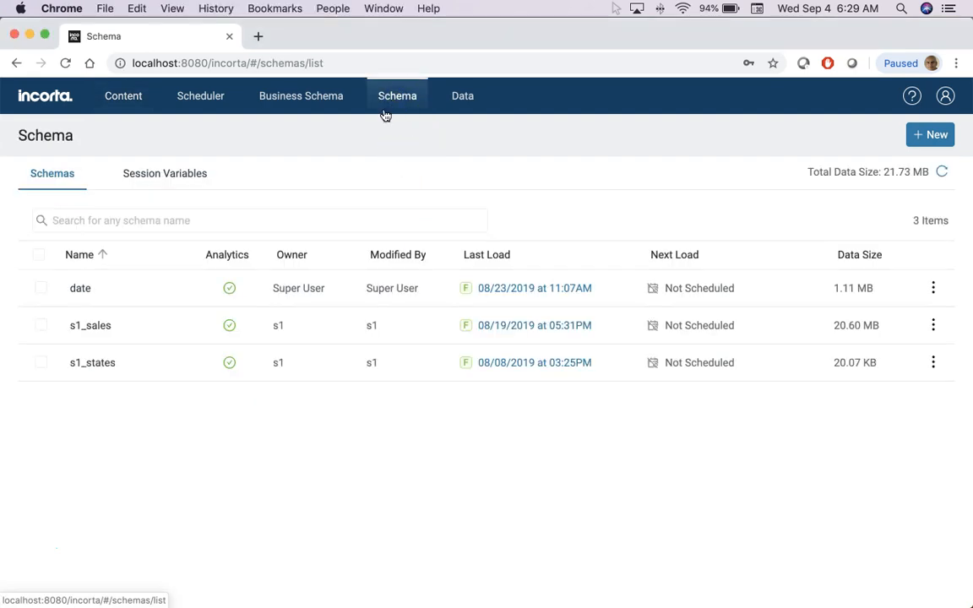
pyautogui.click(80, 288)
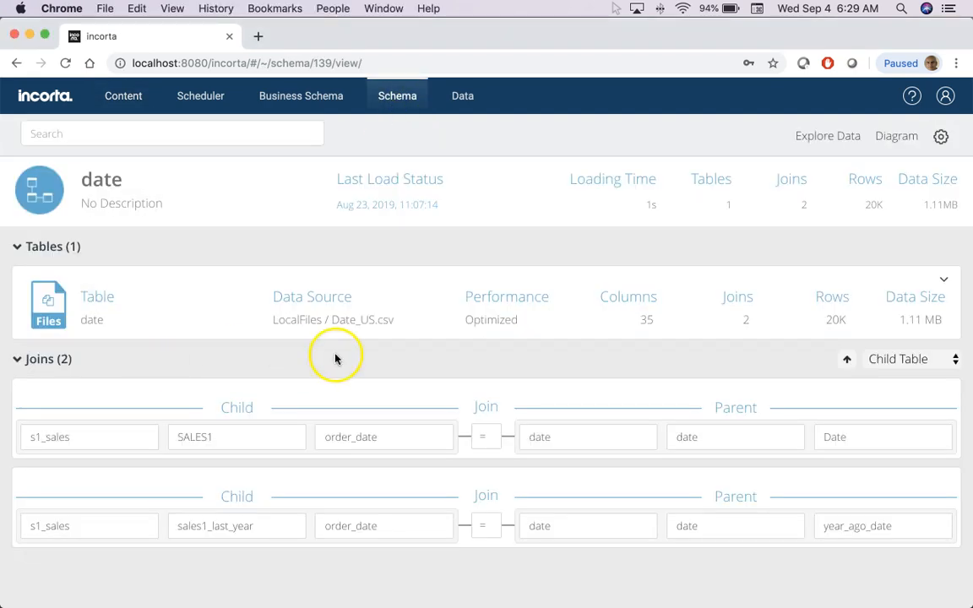
pyautogui.moveTo(364, 337)
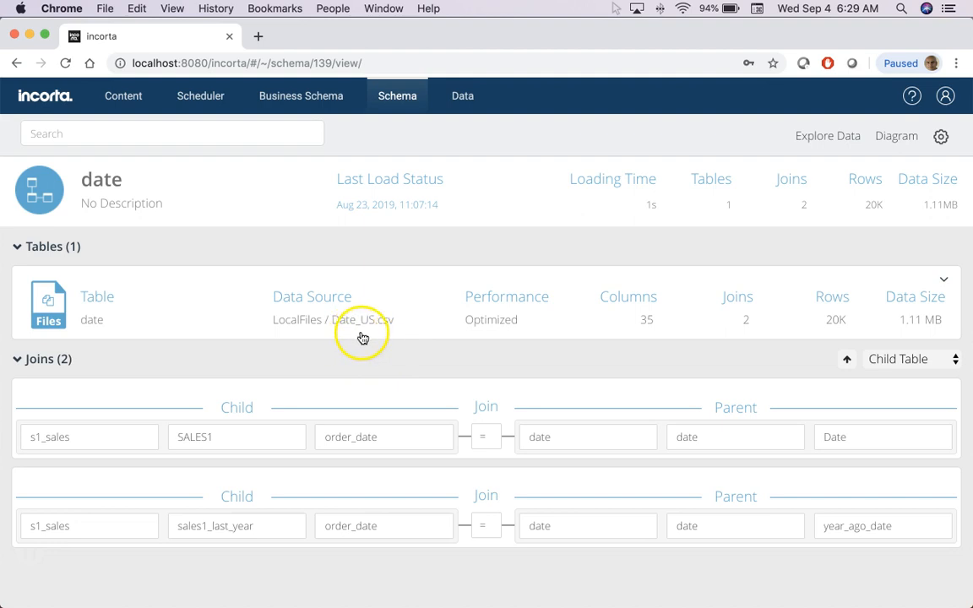
pyautogui.moveTo(388, 335)
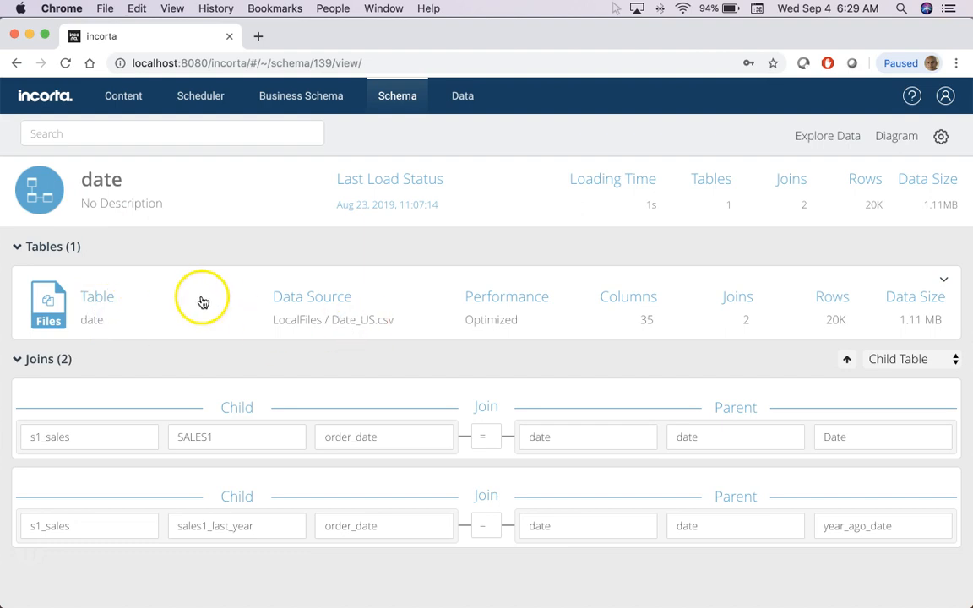
pyautogui.moveTo(240, 349)
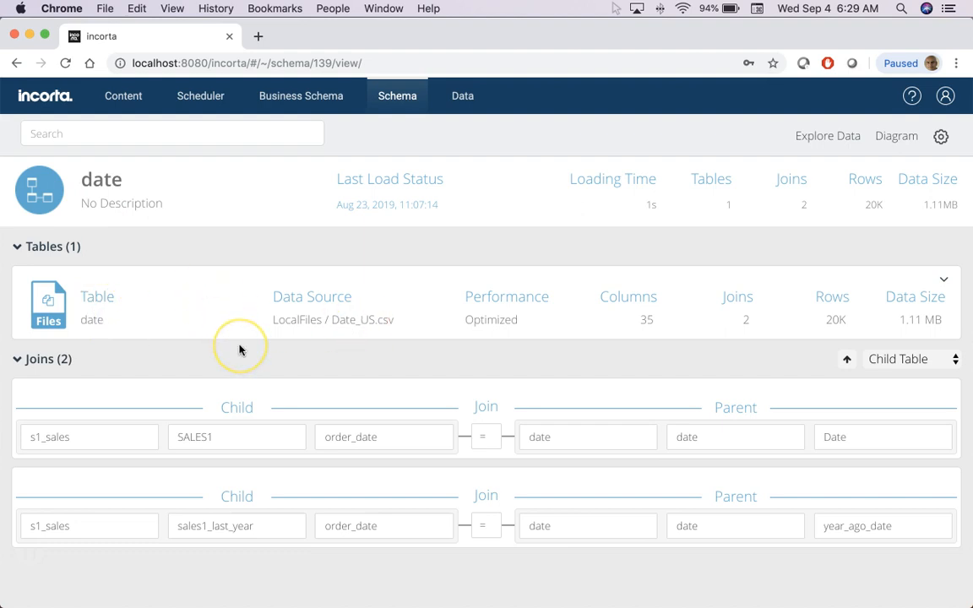
pyautogui.moveTo(806, 172)
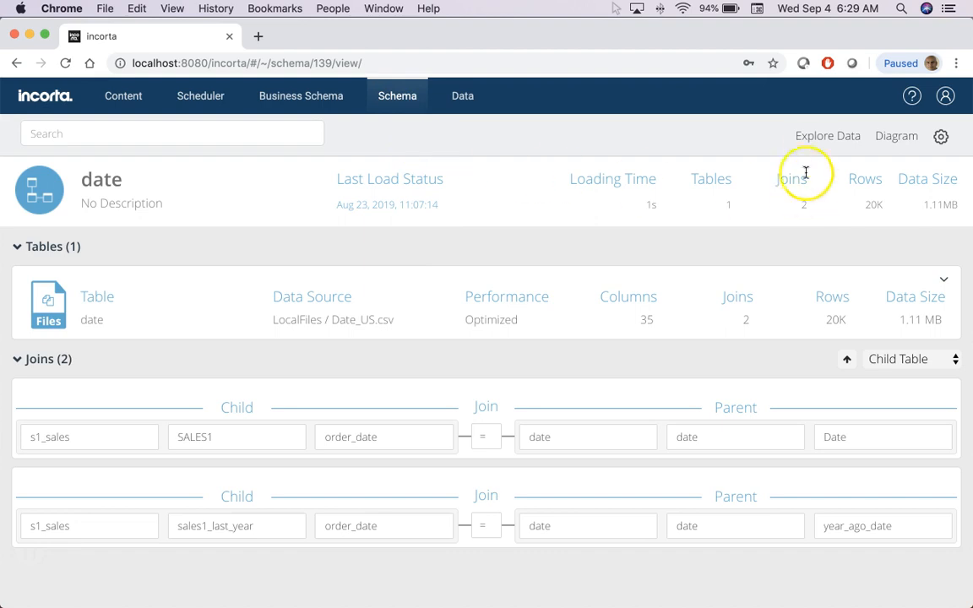
# - Explore the date schema's data as a plain table, searching 'seq' to add Week Seq beside Date
pyautogui.click(827, 135)
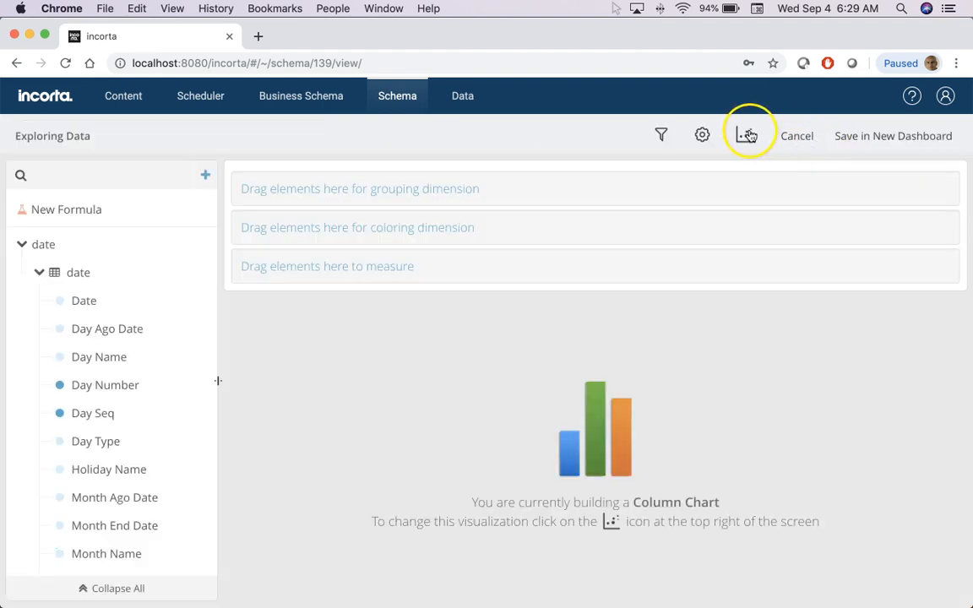
pyautogui.click(744, 135)
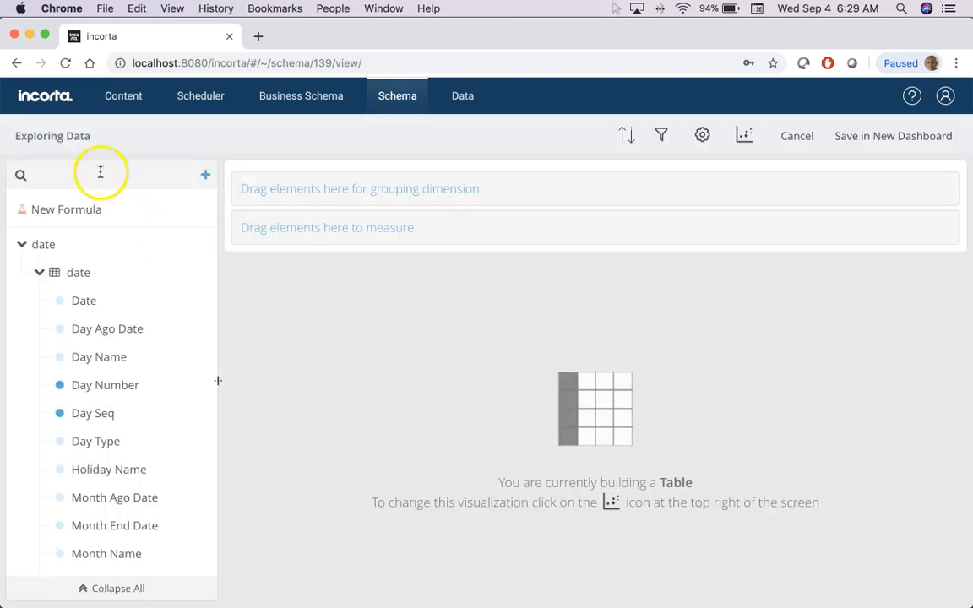
pyautogui.write('seq')
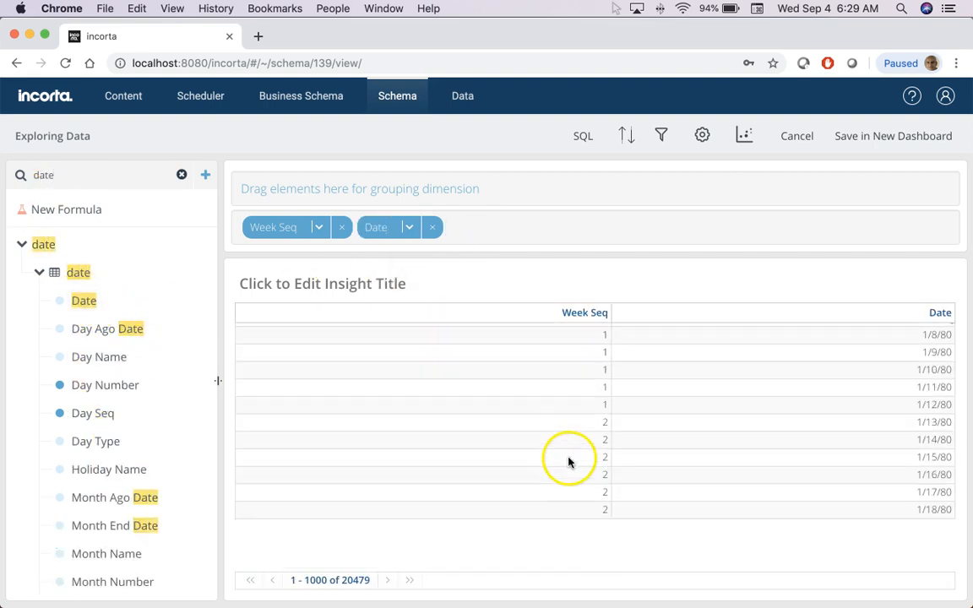
pyautogui.scroll(-3)
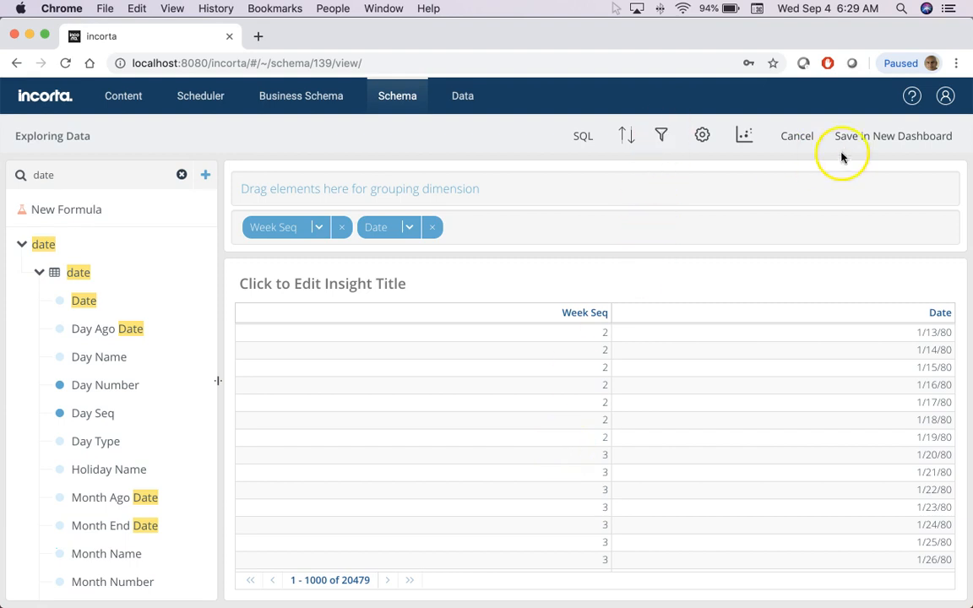
# - Save the exploration to a new date dashboard and filter Date to $currentDate, giving Week Seq 2,070 for 9/4/19
pyautogui.click(913, 136)
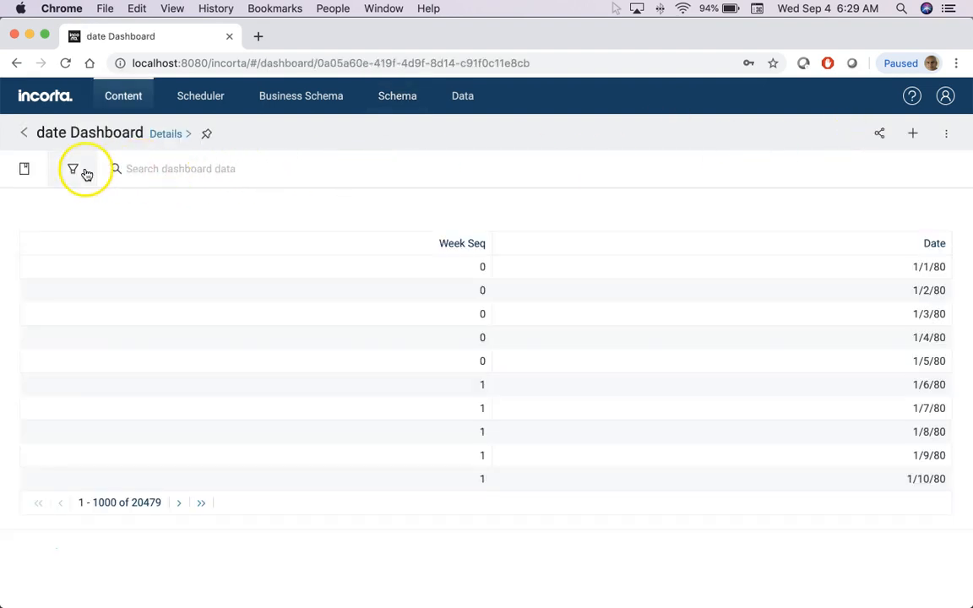
pyautogui.click(72, 168)
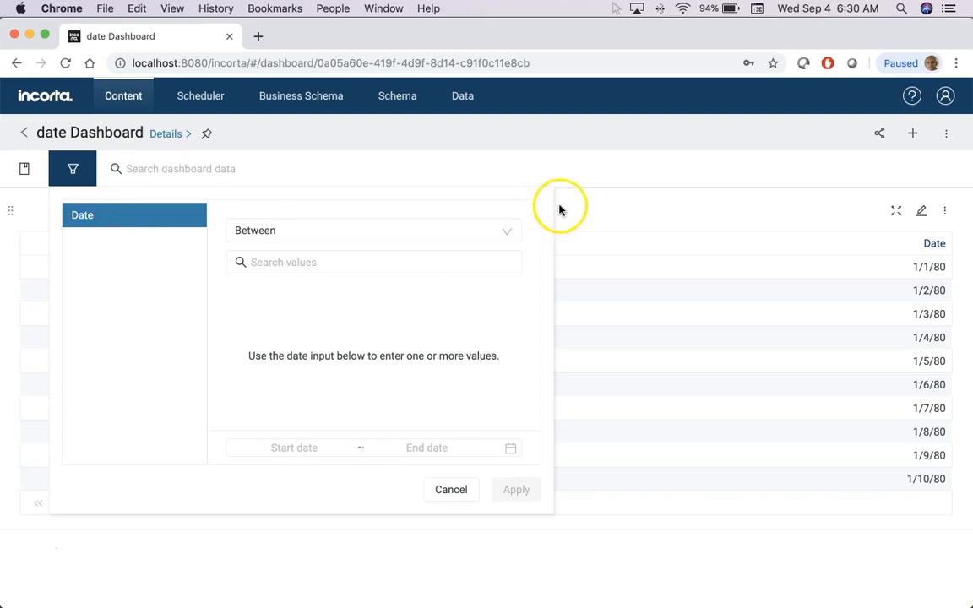
pyautogui.click(373, 230)
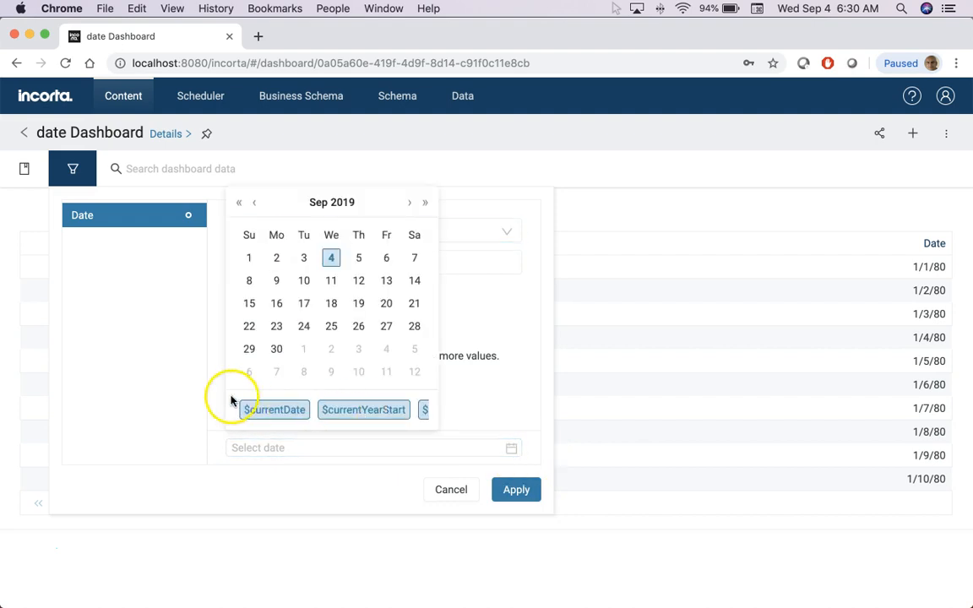
pyautogui.click(516, 489)
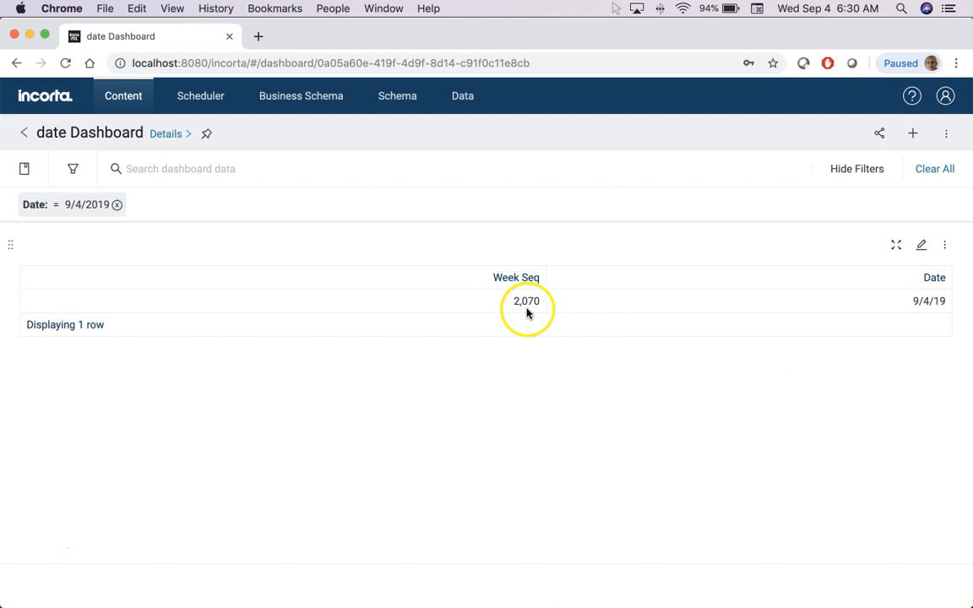
pyautogui.moveTo(928, 301)
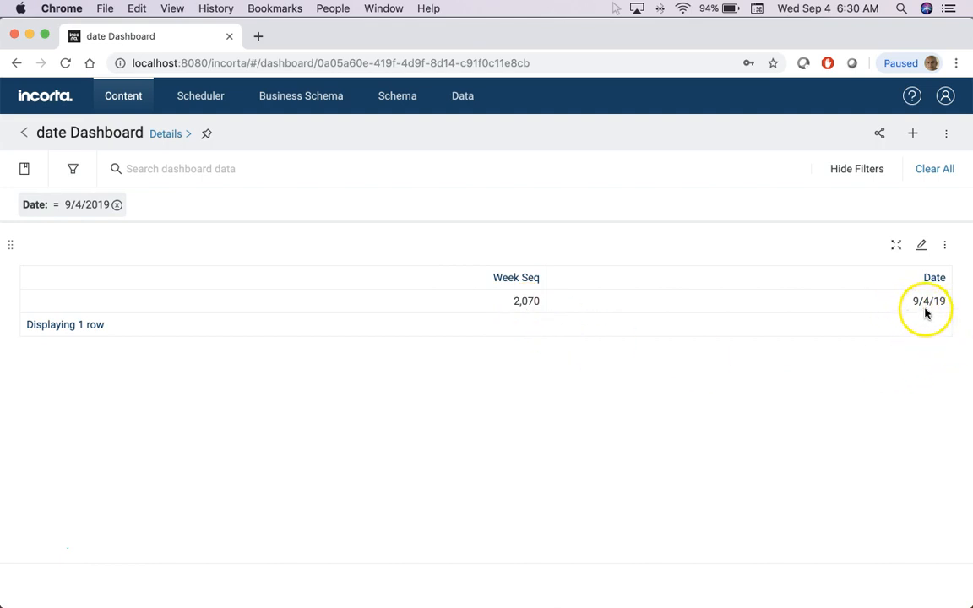
pyautogui.moveTo(530, 344)
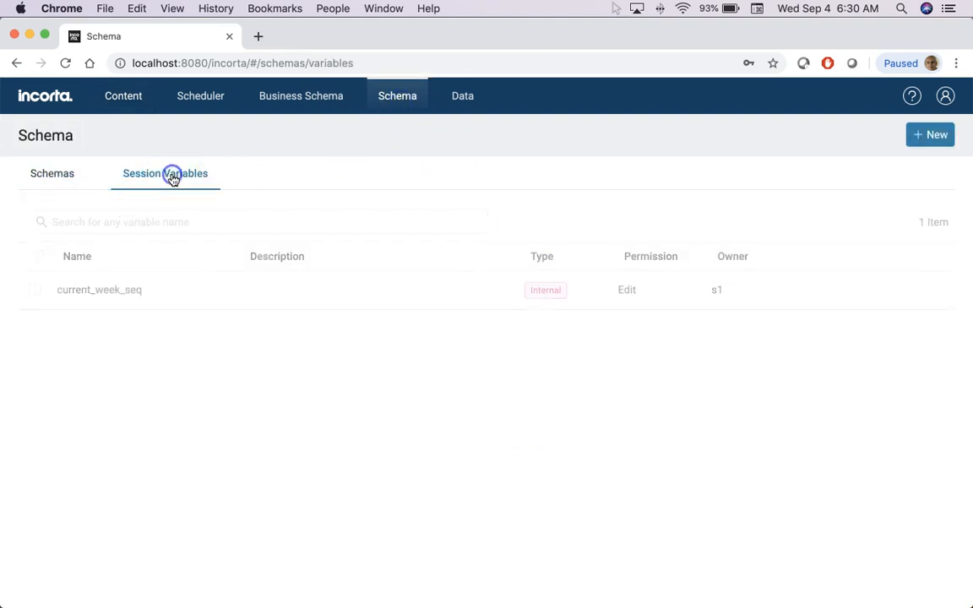
# - Test the current_week_seq session variable, confirm it returns 2070, and close it unchanged
pyautogui.click(99, 290)
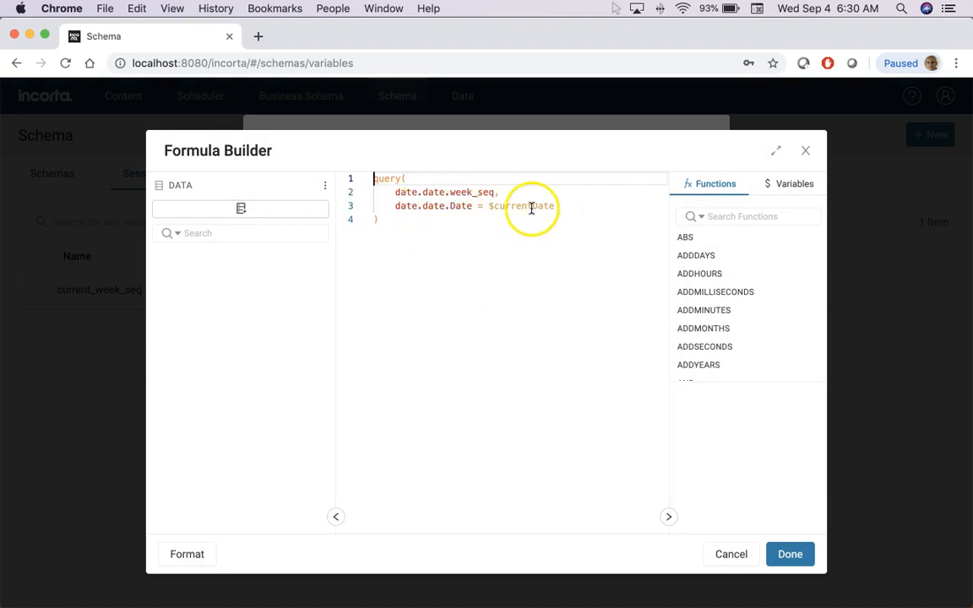
pyautogui.click(789, 554)
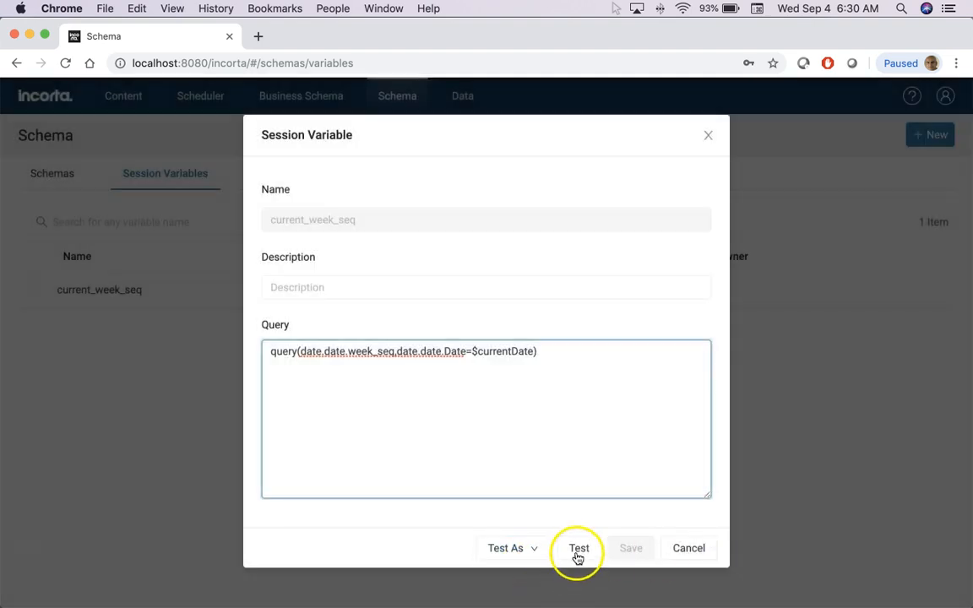
pyautogui.click(578, 547)
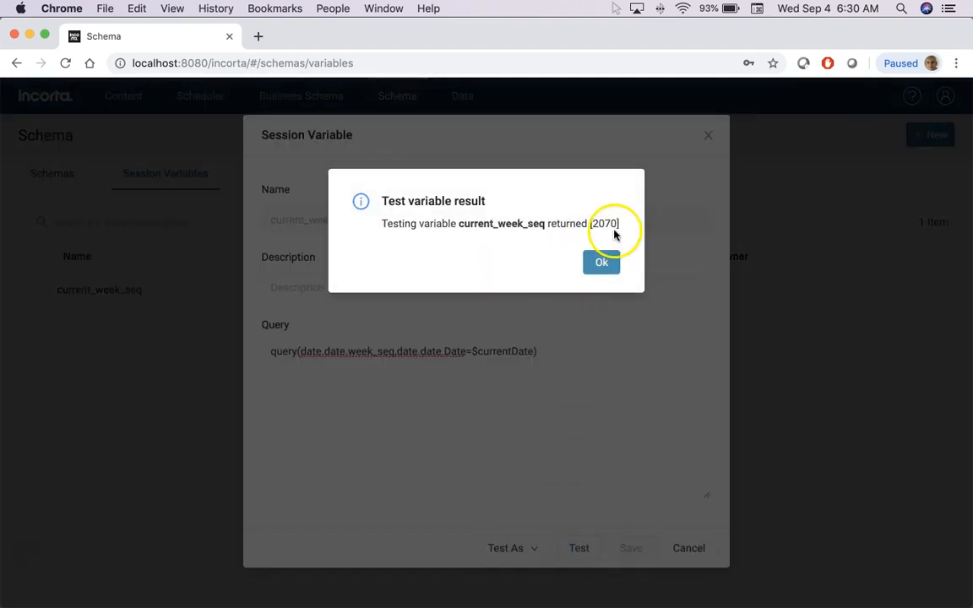
pyautogui.click(601, 262)
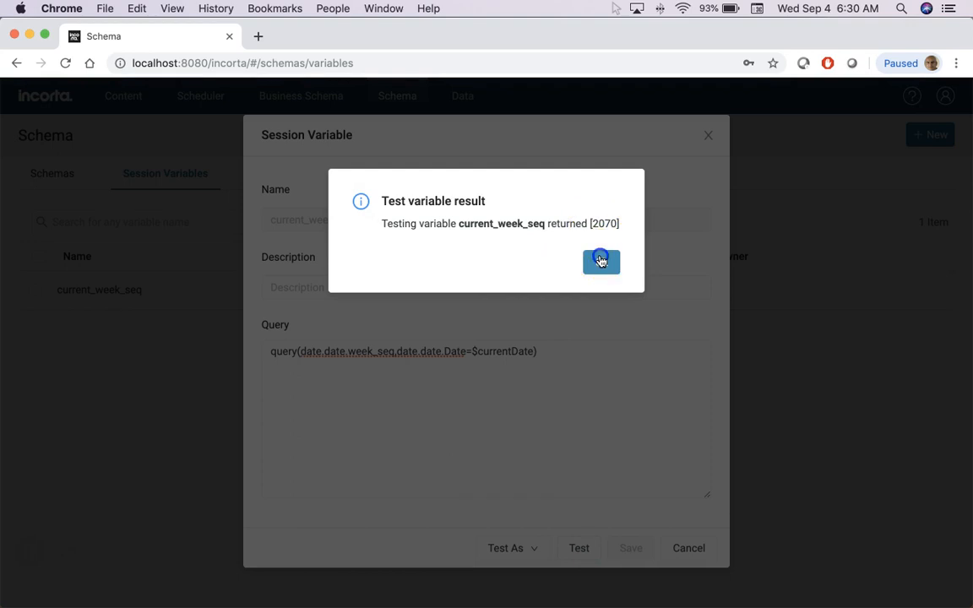
pyautogui.click(601, 262)
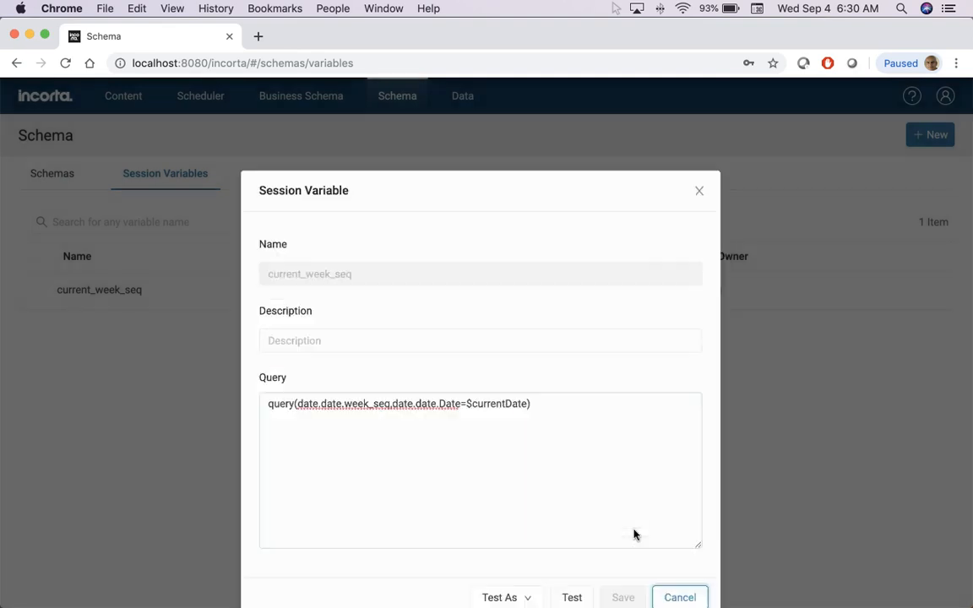
pyautogui.click(680, 597)
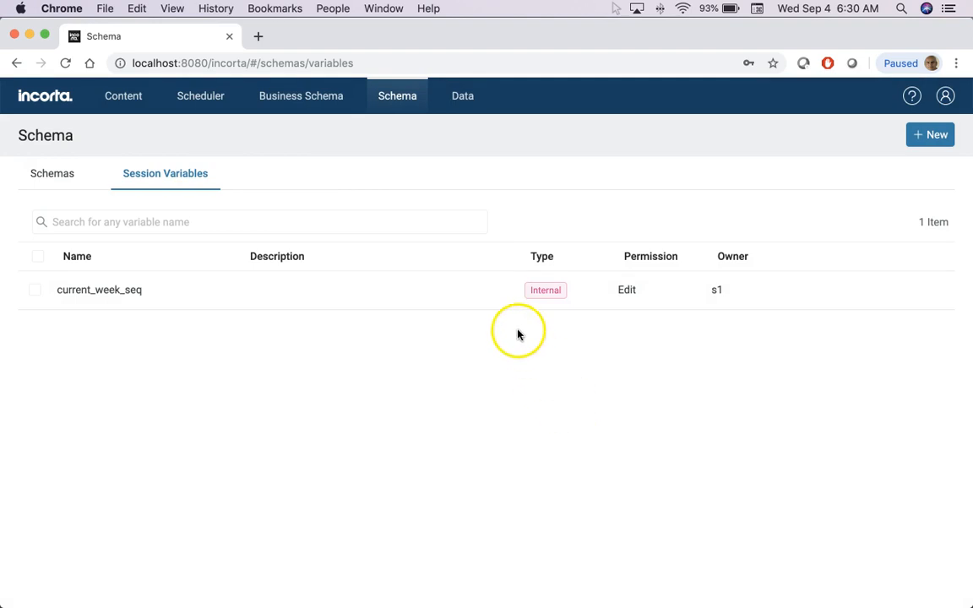
# - Review the s1_sales schema's diagram and start a new aggregated-table exploration on it
pyautogui.click(52, 173)
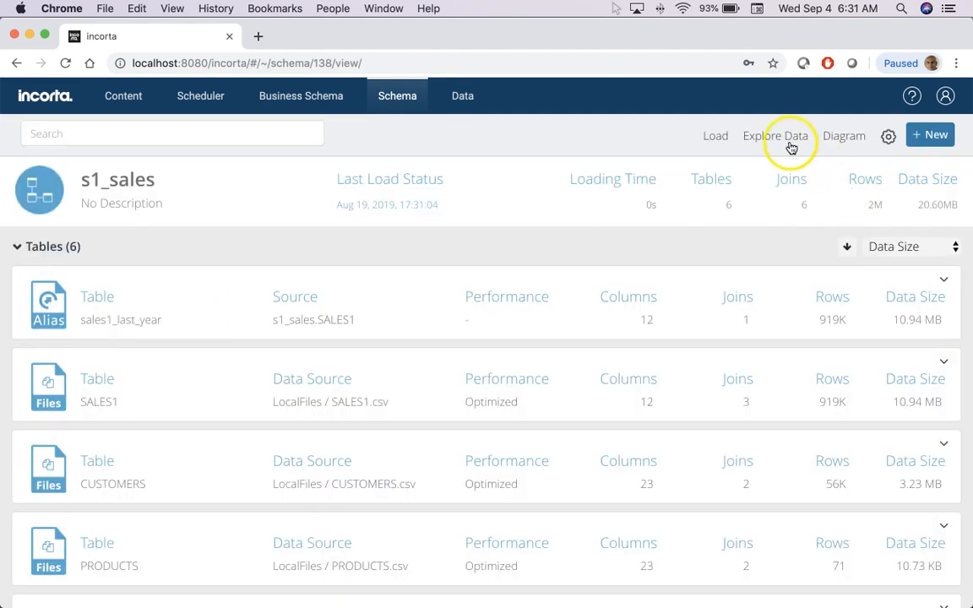
pyautogui.click(844, 136)
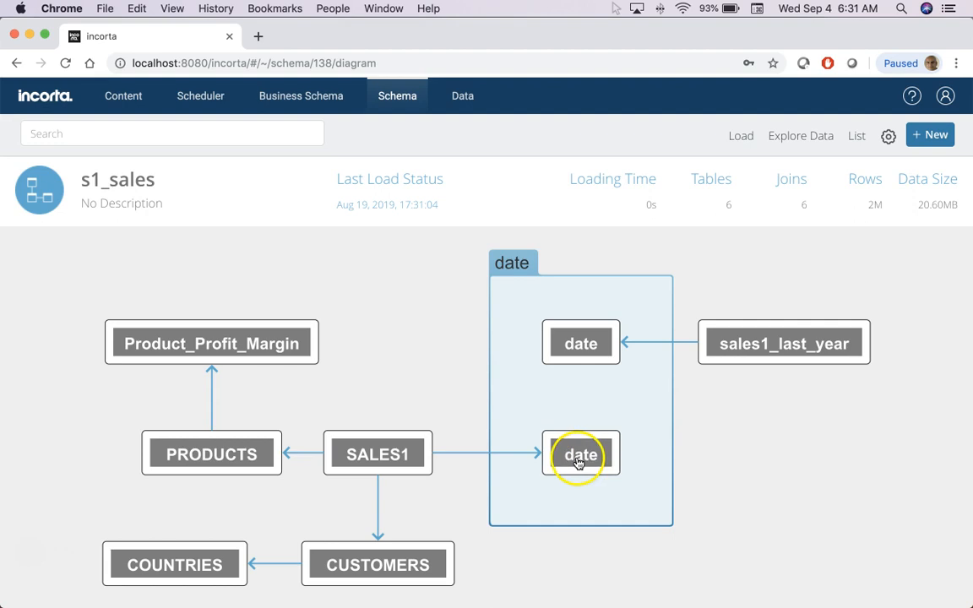
pyautogui.click(856, 135)
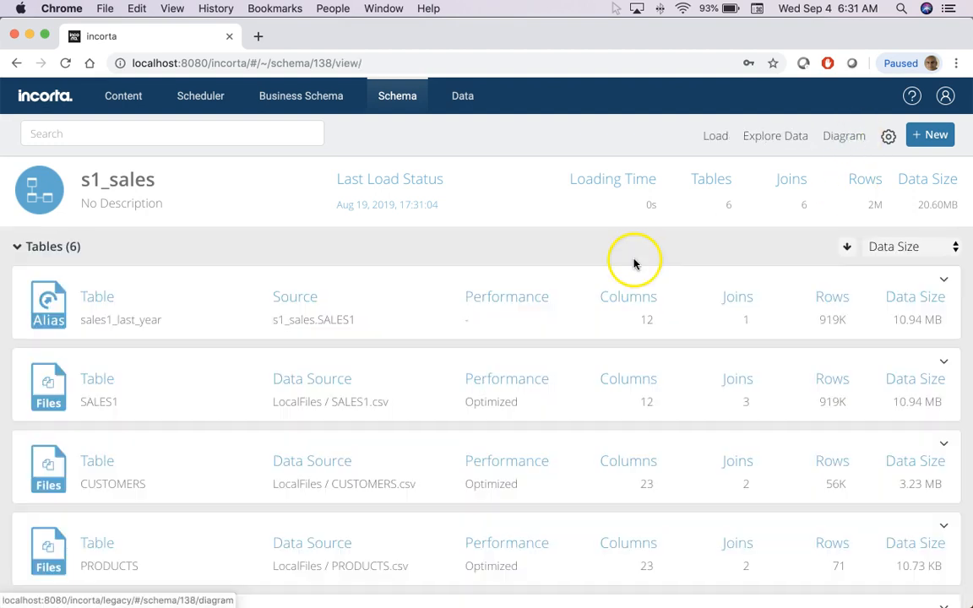
pyautogui.click(774, 135)
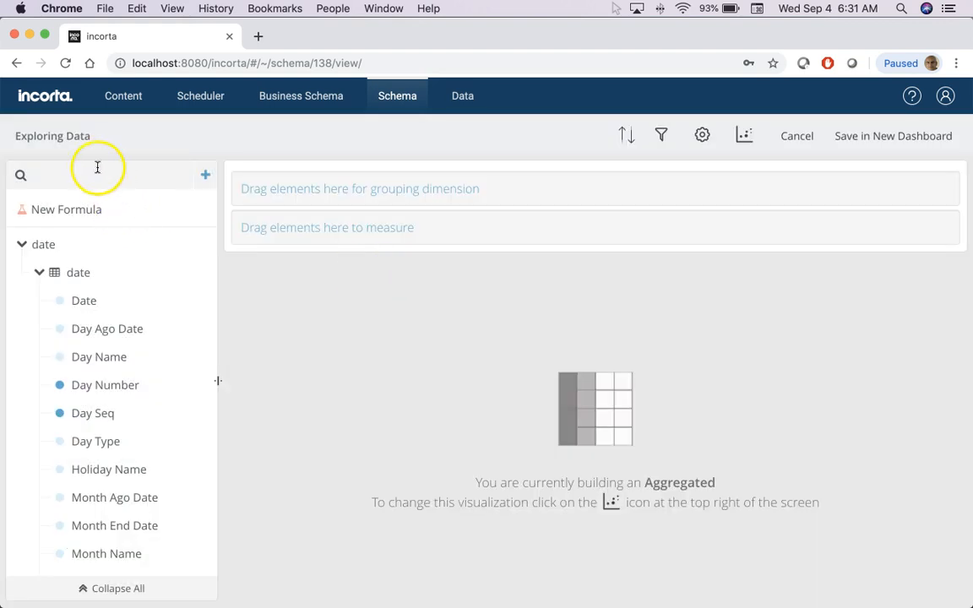
# - Group the aggregated table by Week Start Date and search 'am' for the Amount Sold measure
pyautogui.click(93, 175)
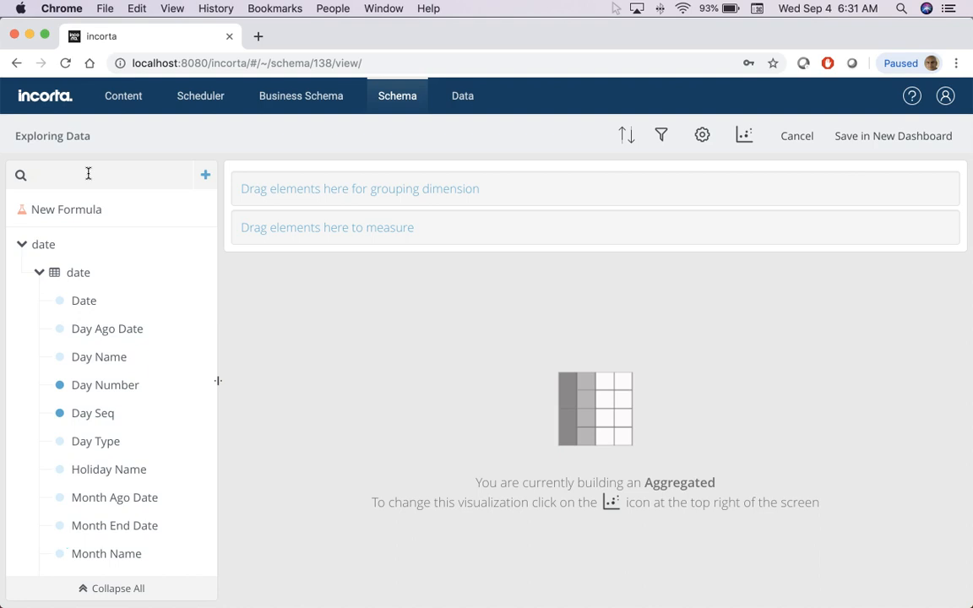
pyautogui.write('week')
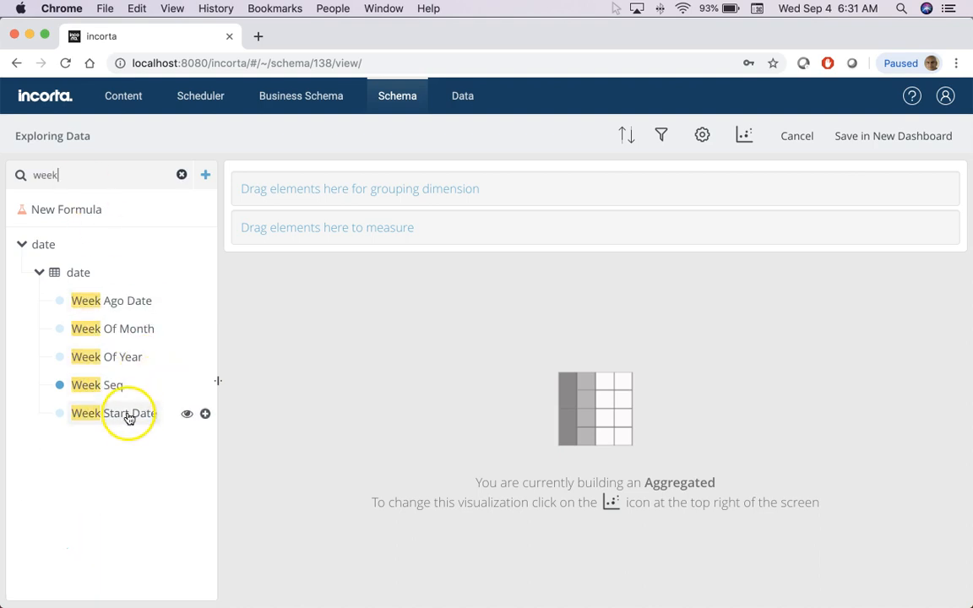
pyautogui.moveTo(113, 413); pyautogui.dragTo(330, 189)
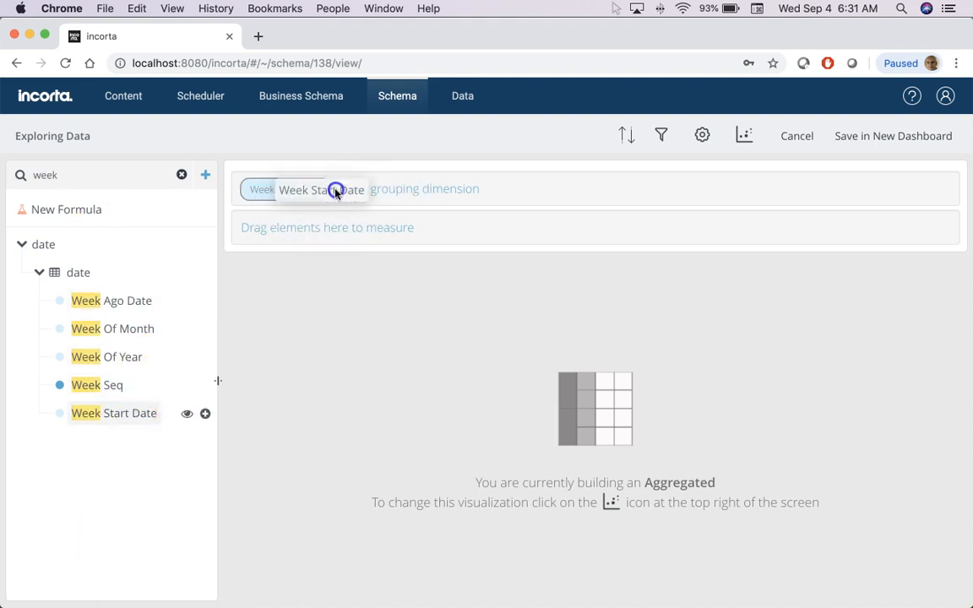
pyautogui.moveTo(114, 413); pyautogui.dragTo(300, 187)
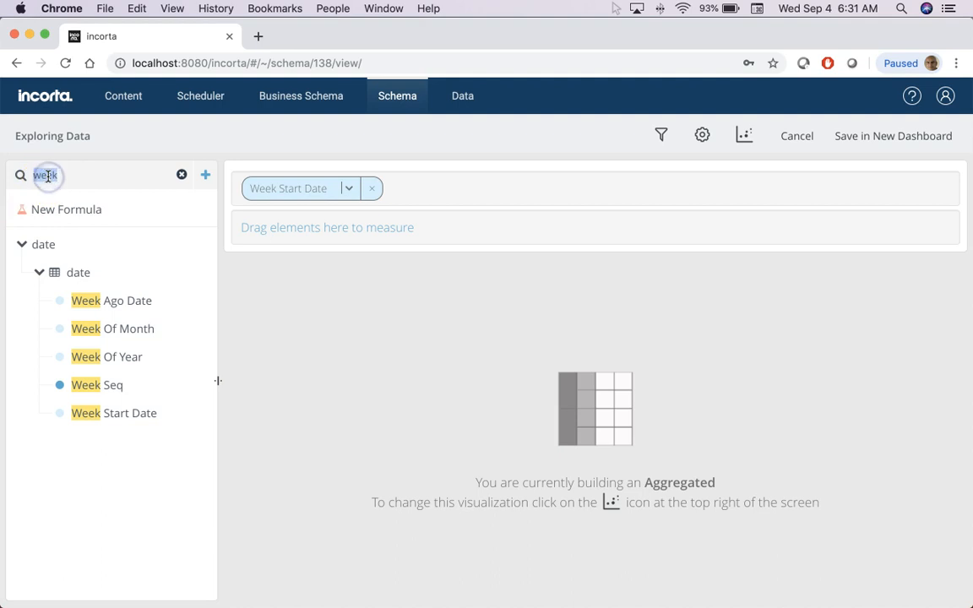
pyautogui.write('amo')
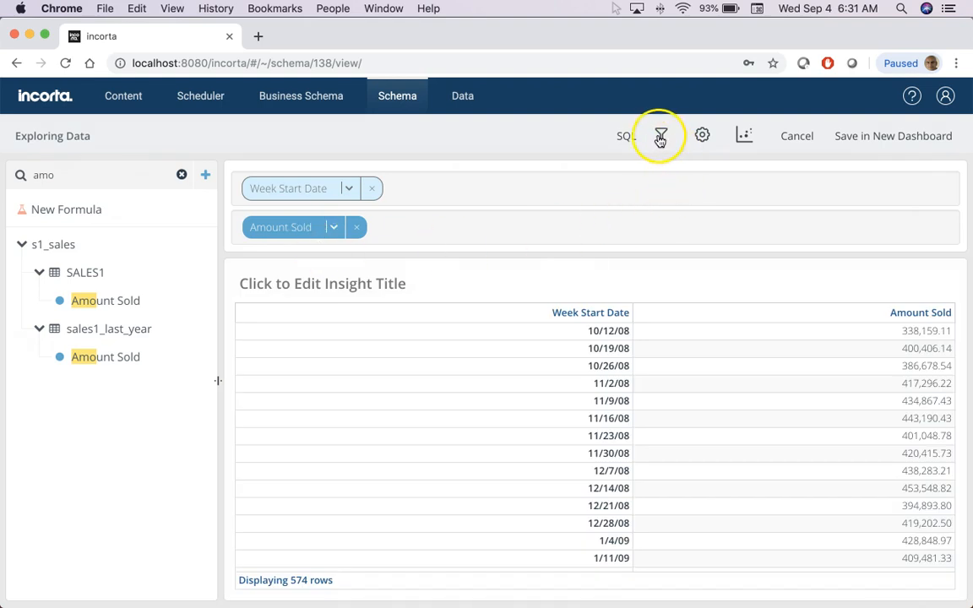
# - Add a formula filter keeping week_seq within the 13 weeks up to int($current_week_seq)
pyautogui.click(661, 135)
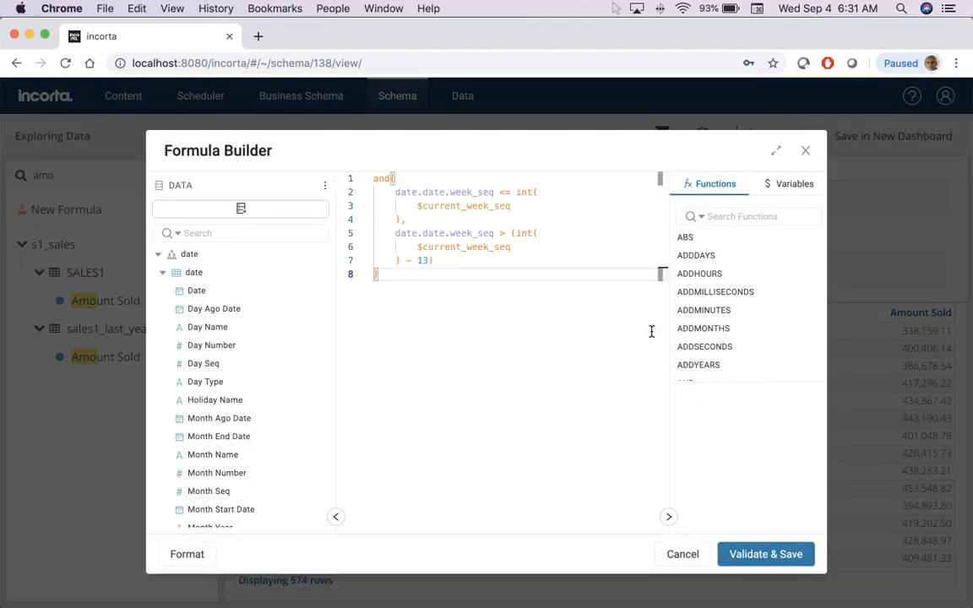
pyautogui.moveTo(384, 418)
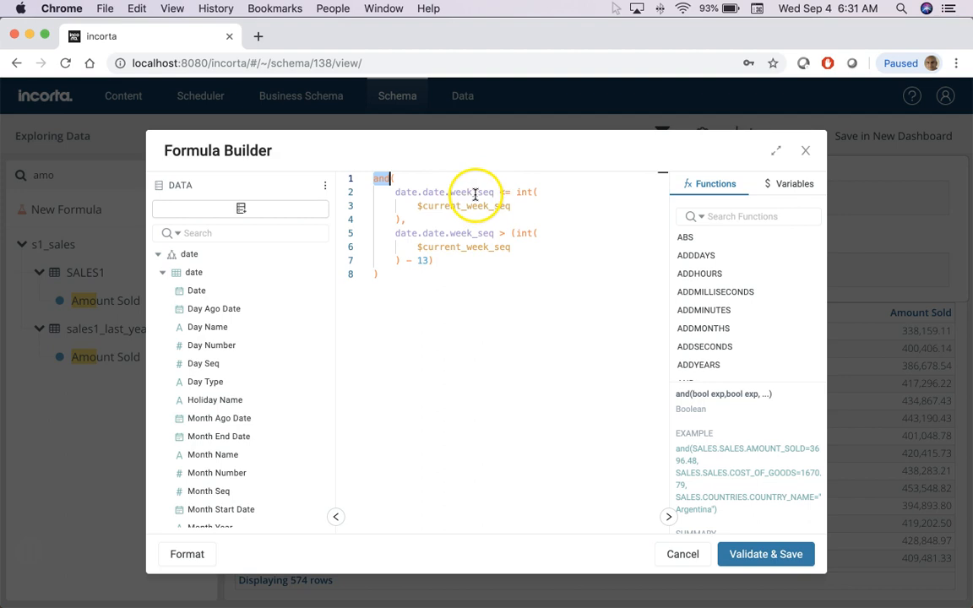
pyautogui.moveTo(520, 212)
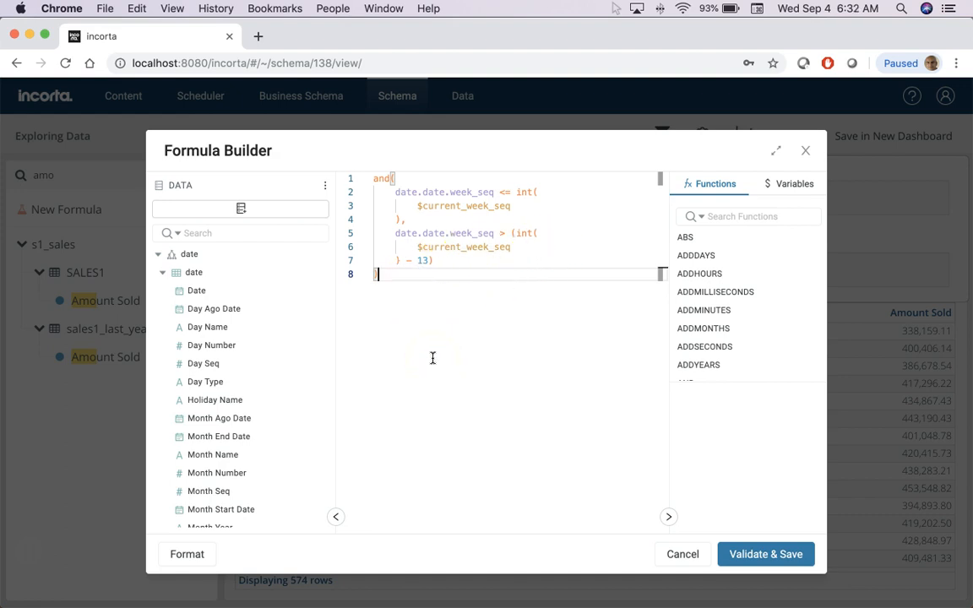
pyautogui.moveTo(460, 392)
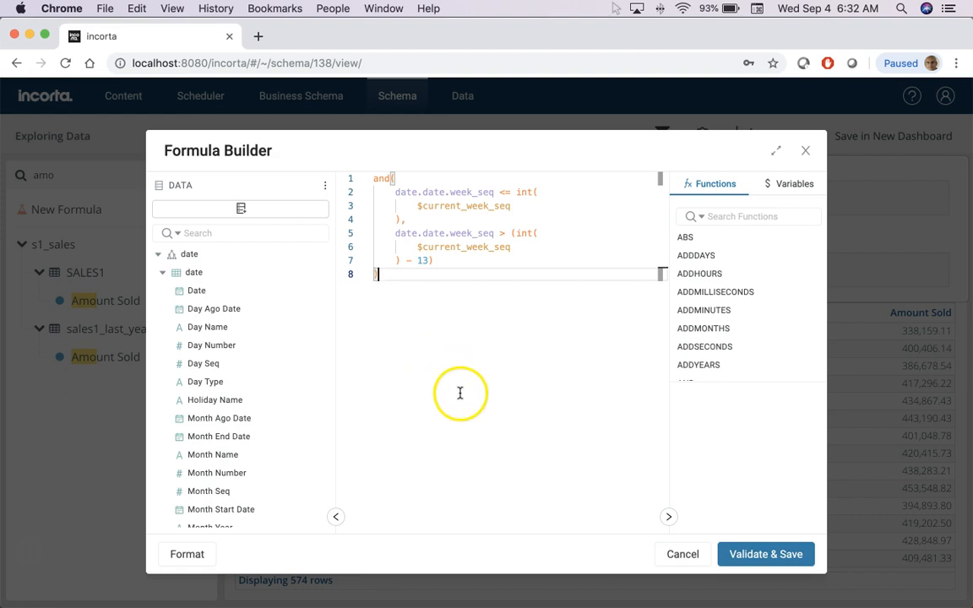
pyautogui.click(765, 555)
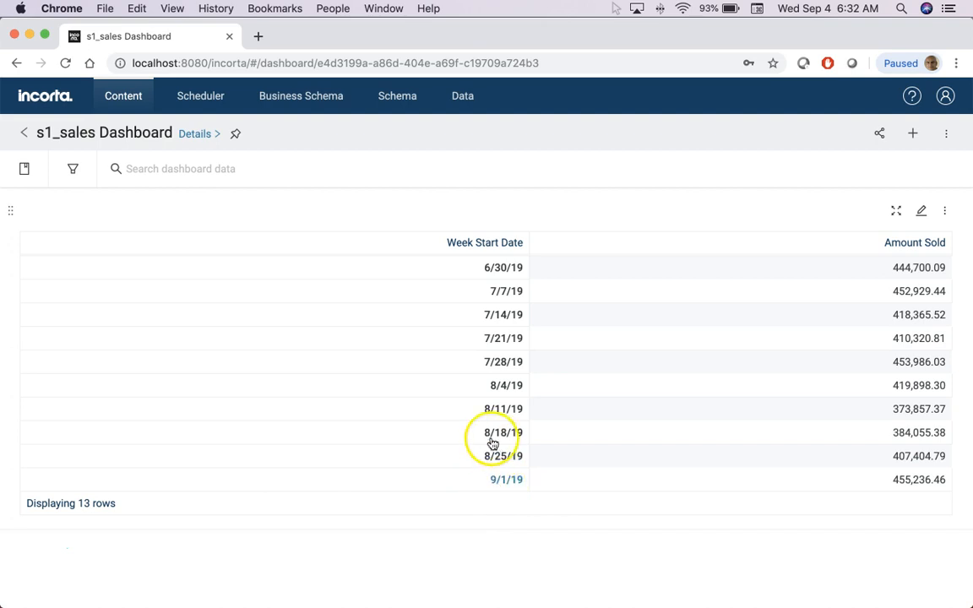
# - Review the 13 weekly rows starting 6/9/19 on the s1_sales Dashboard table
pyautogui.scroll(3)
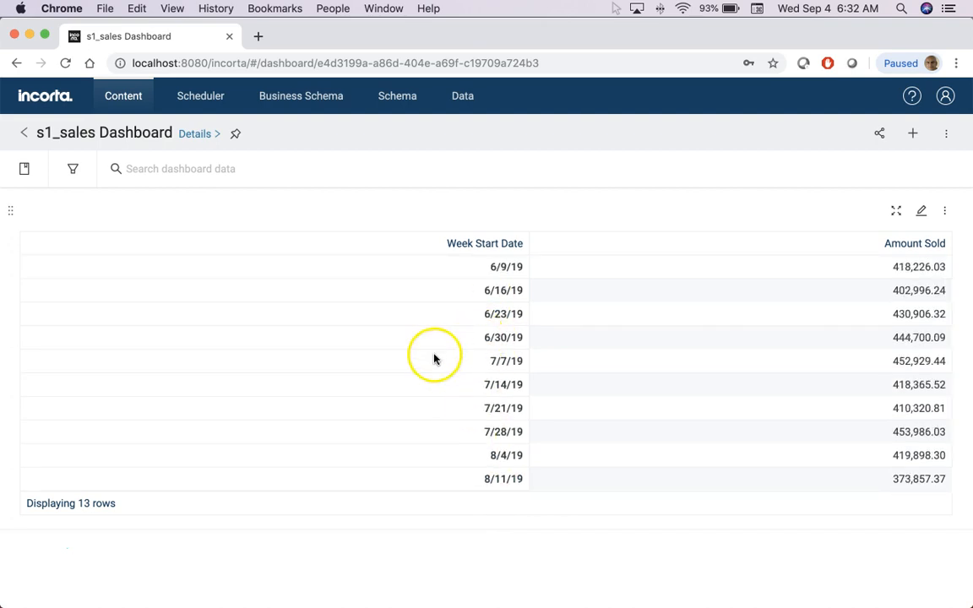
pyautogui.moveTo(438, 566)
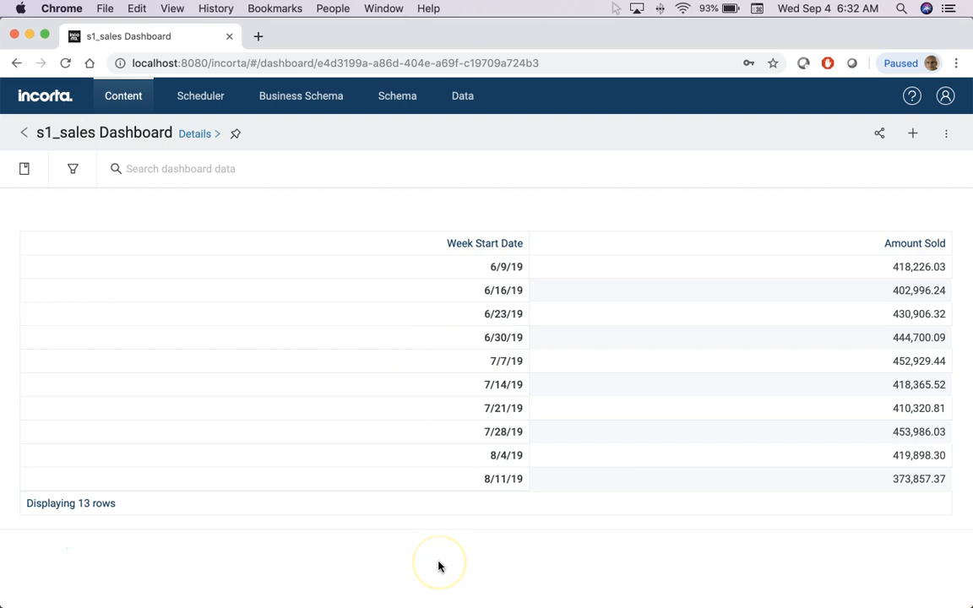
pyautogui.moveTo(385, 560)
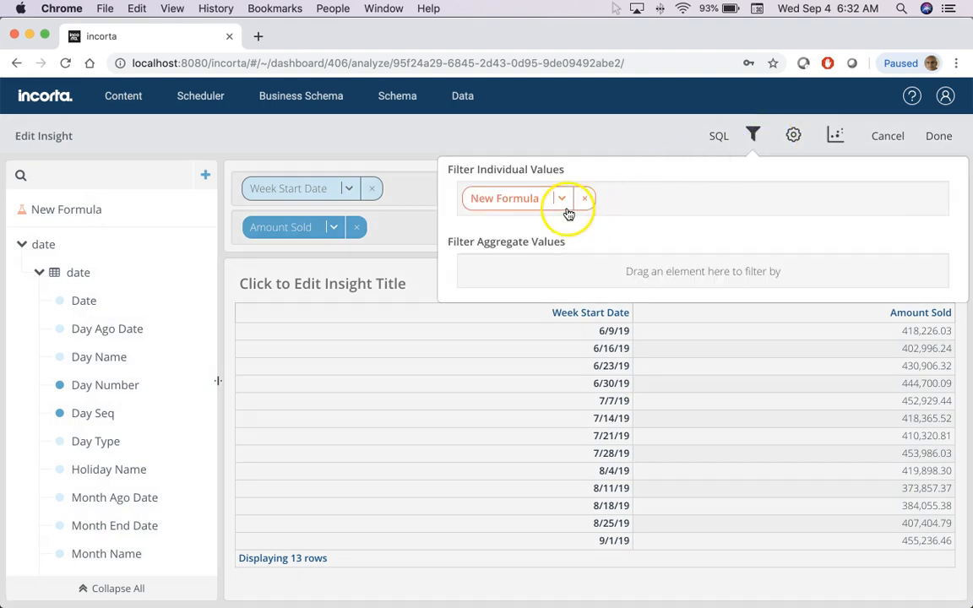
# - Review the New Formula filter's expression and leave the insight editor without saving changes
pyautogui.click(561, 198)
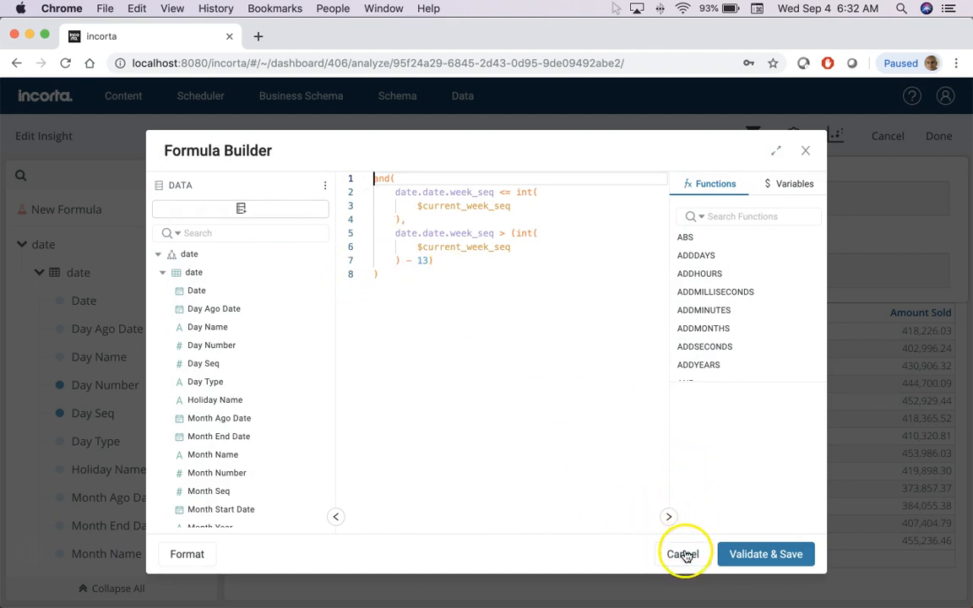
pyautogui.click(683, 554)
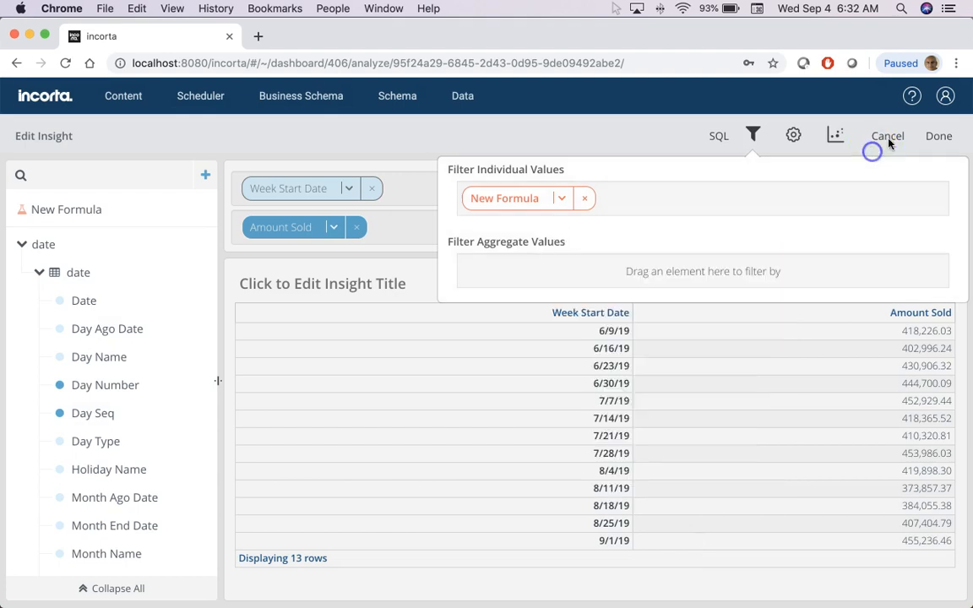
pyautogui.click(887, 135)
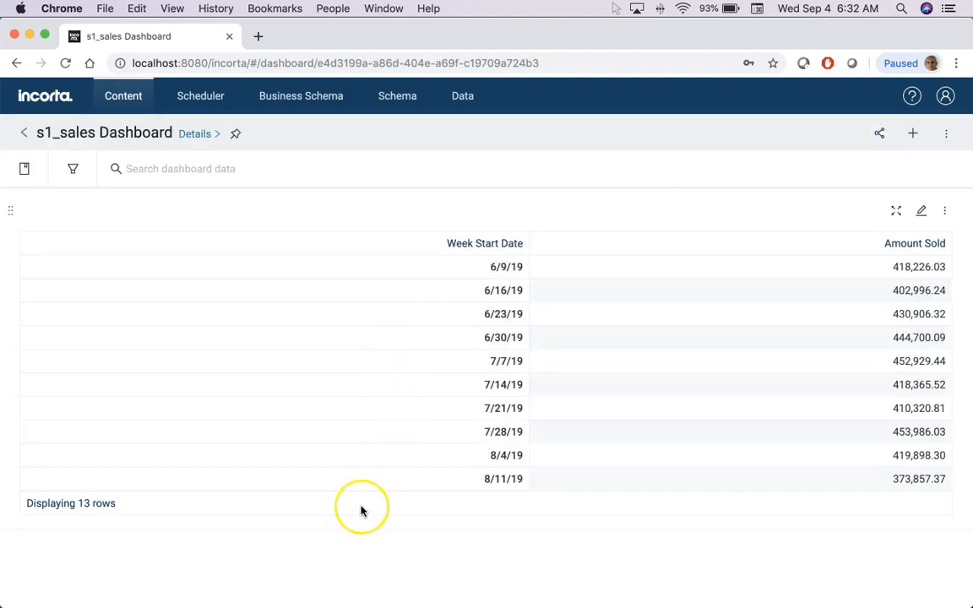
pyautogui.moveTo(361, 510)
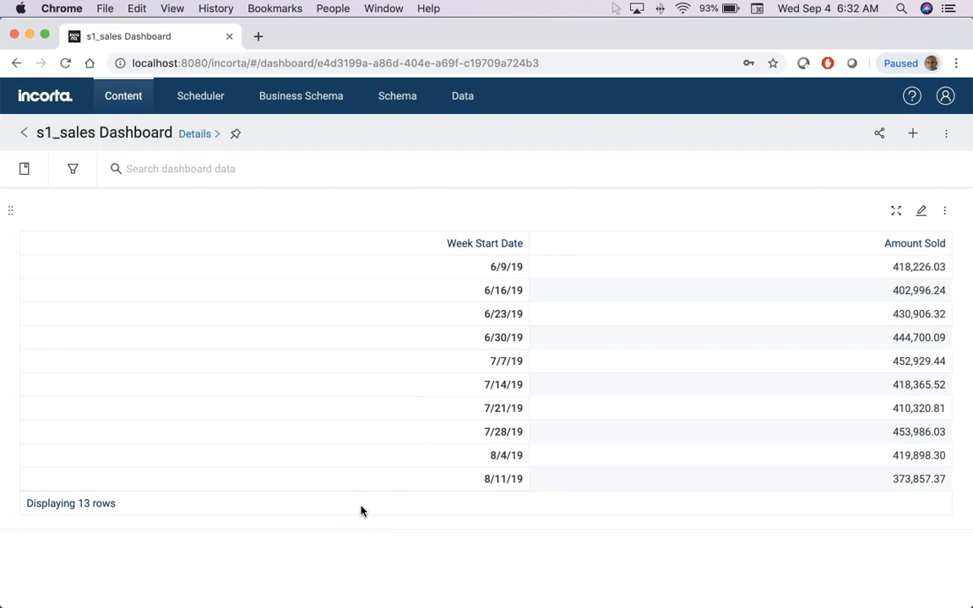
pyautogui.moveTo(309, 95)
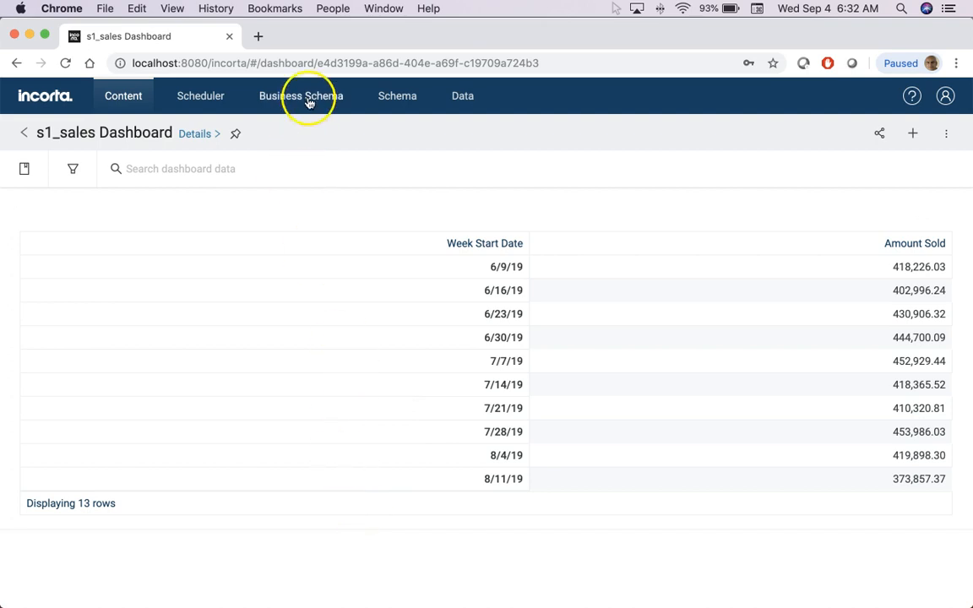
# - Review the sales view's last_13_weeks column formula if(and(...),"true","false") in the s1_sales_bs business schema
pyautogui.click(301, 96)
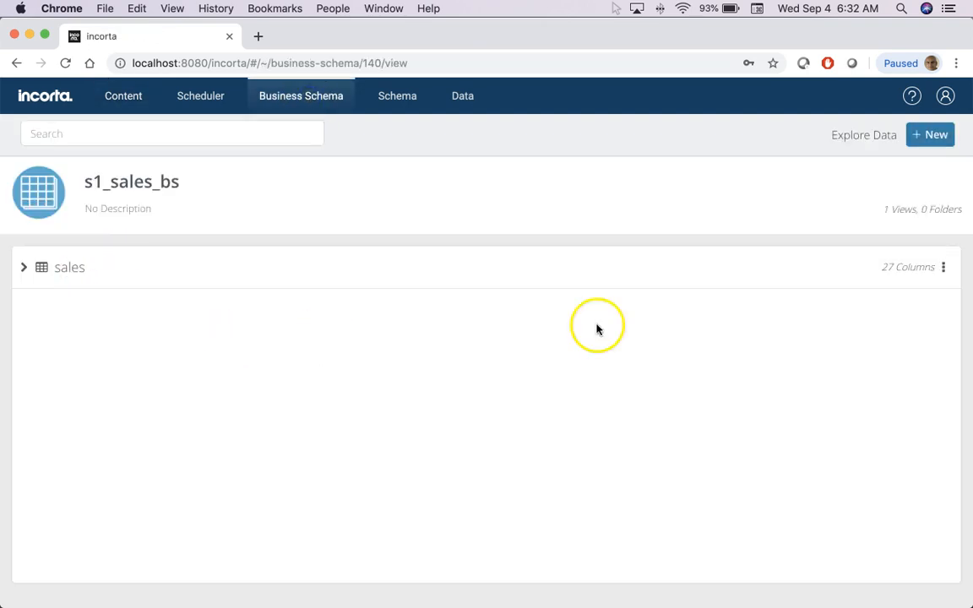
pyautogui.click(943, 267)
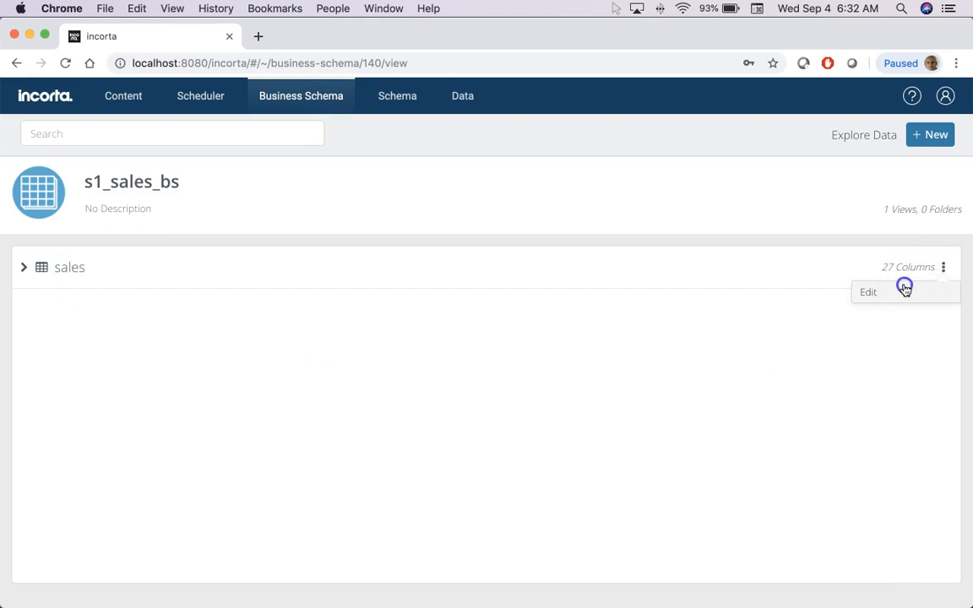
pyautogui.click(868, 292)
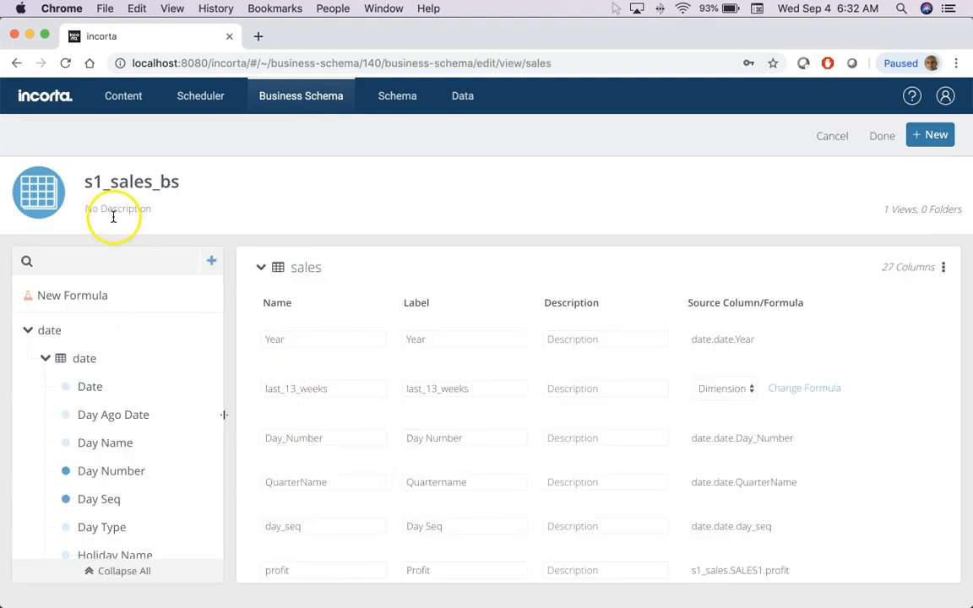
pyautogui.moveTo(311, 397)
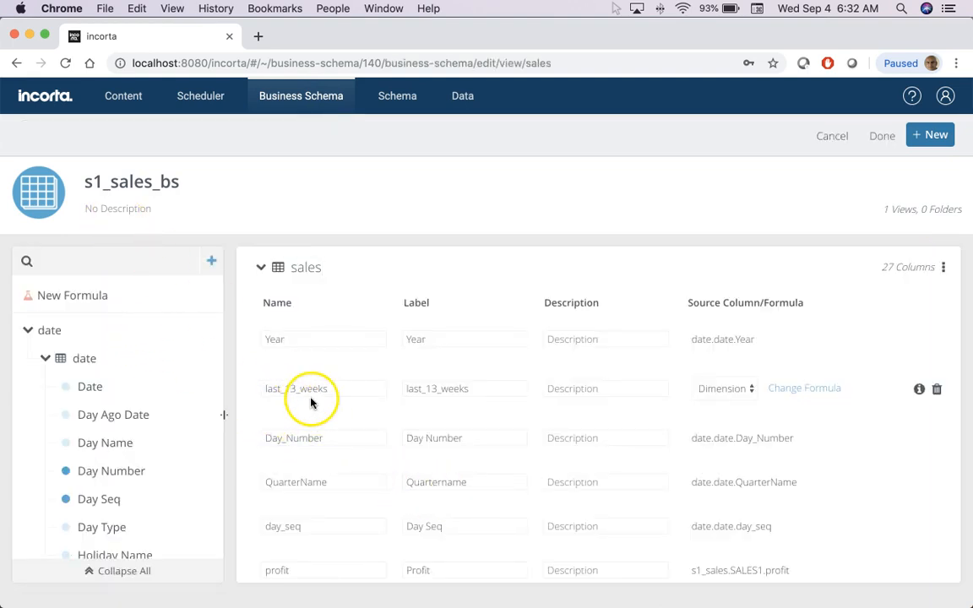
pyautogui.click(804, 387)
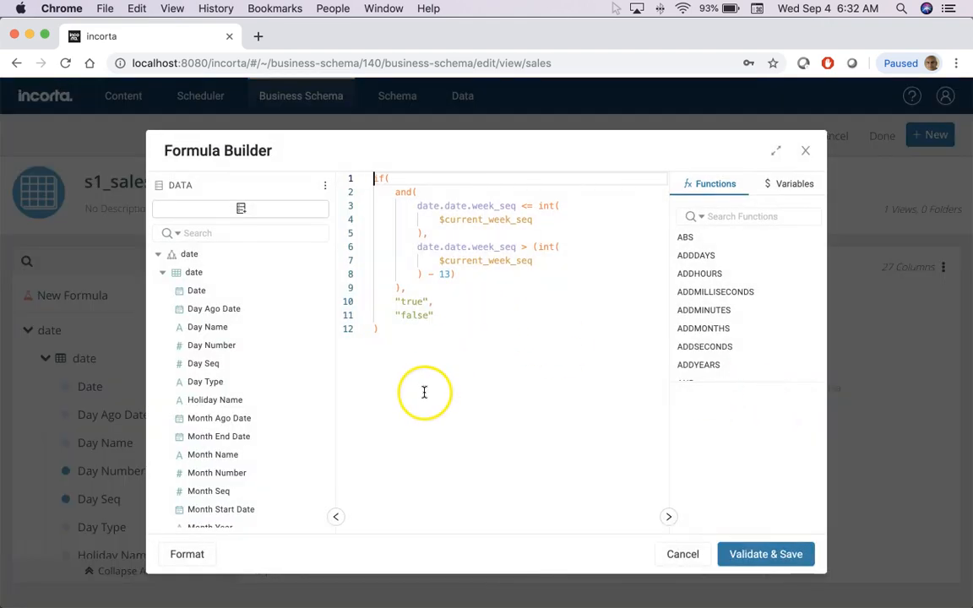
pyautogui.moveTo(447, 403)
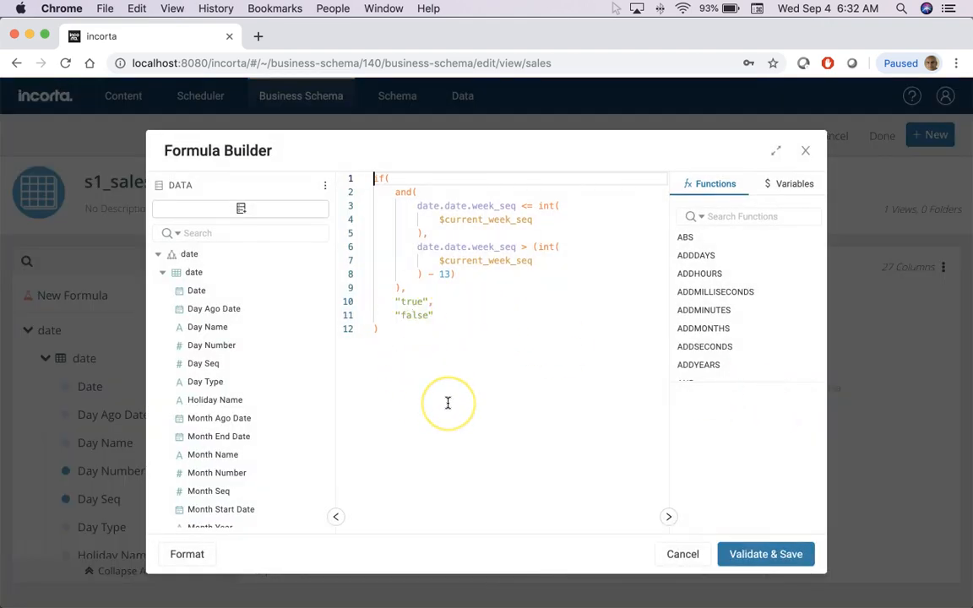
pyautogui.moveTo(427, 252)
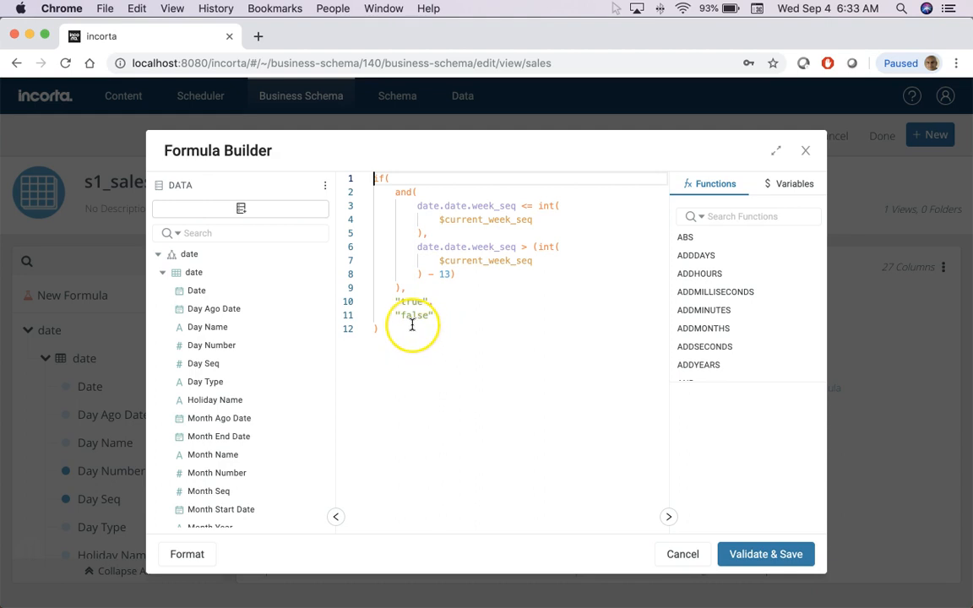
pyautogui.moveTo(404, 317)
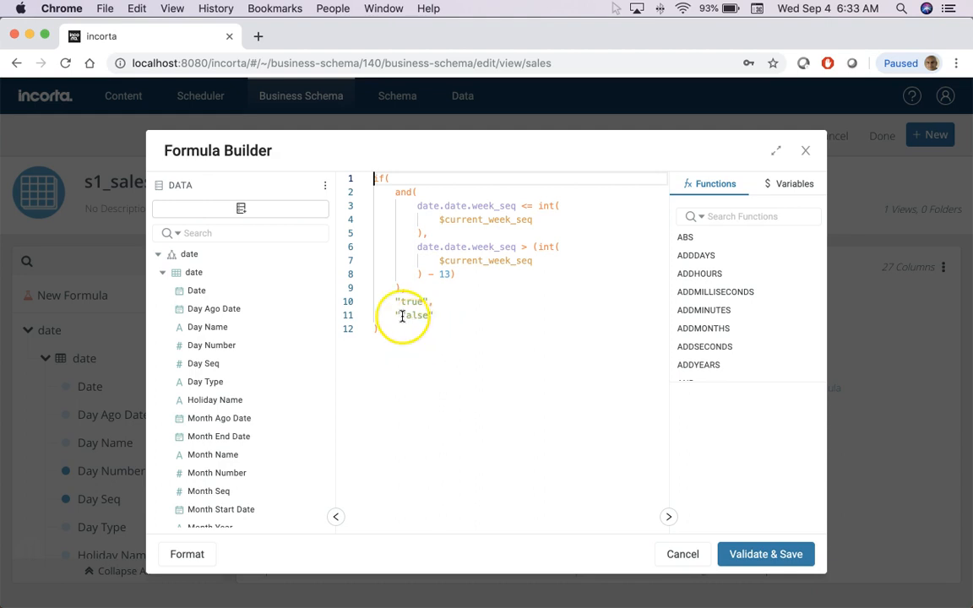
pyautogui.click(683, 554)
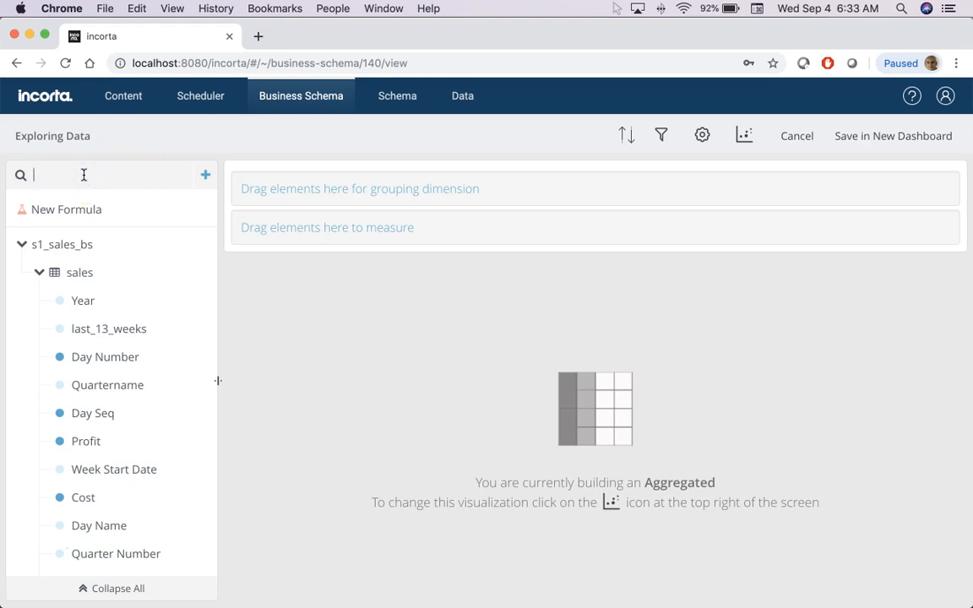
# - Build the exploration with Revenue as measure grouped by Week Start Date
pyautogui.write('rev')
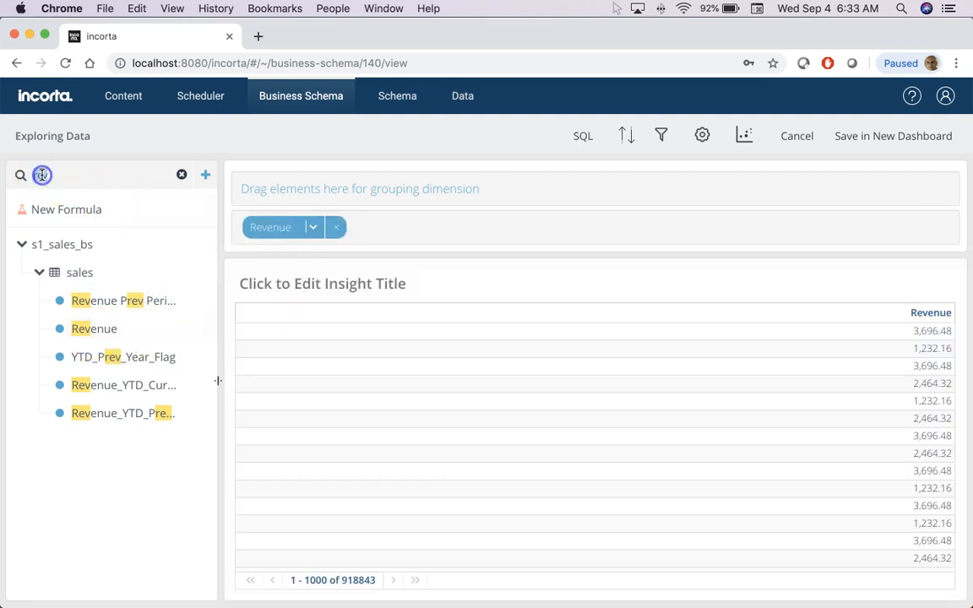
pyautogui.write('week')
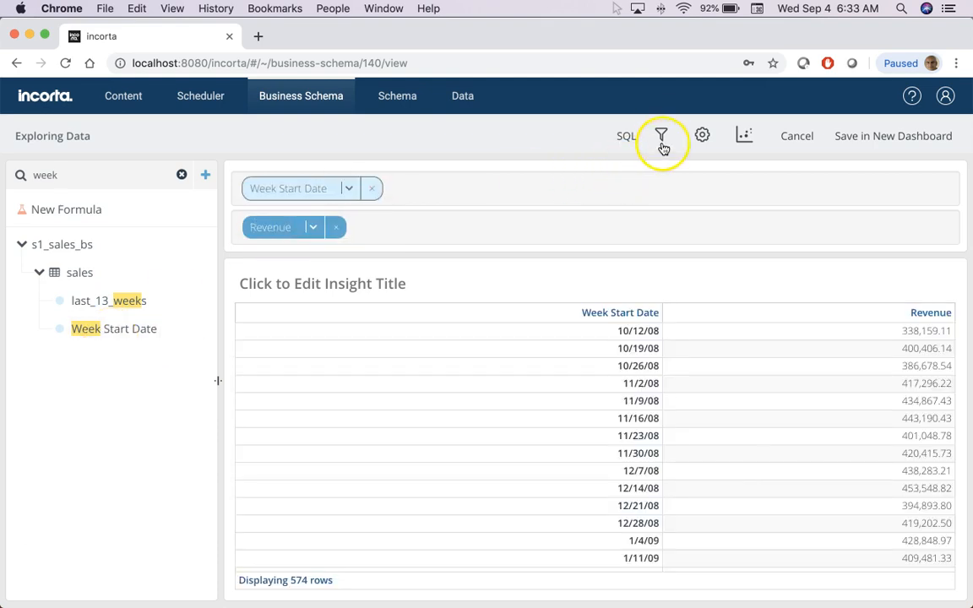
# - Filter the exploration to rows where last_13_weeks is true, leaving 13 rows
pyautogui.click(662, 135)
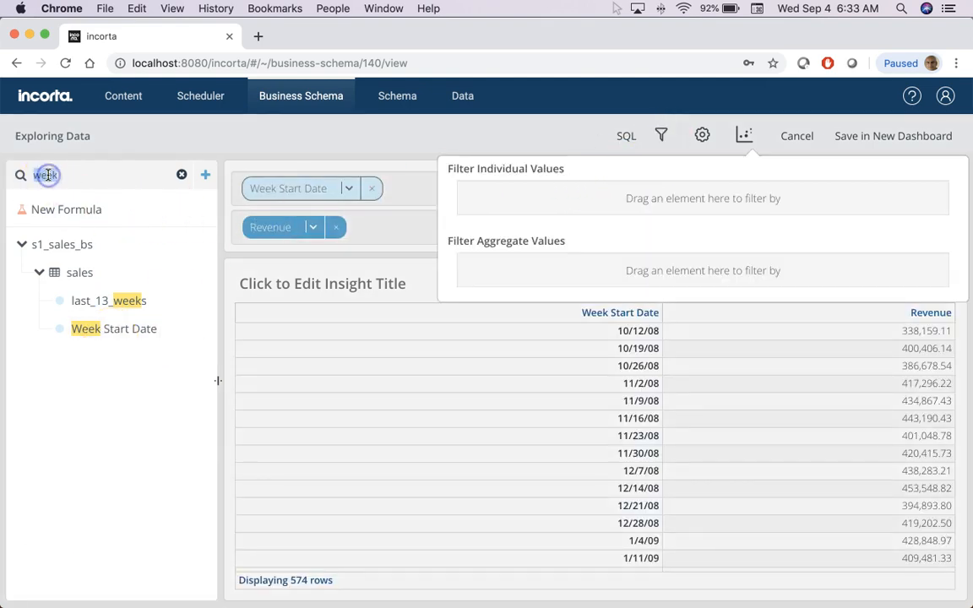
pyautogui.write('last')
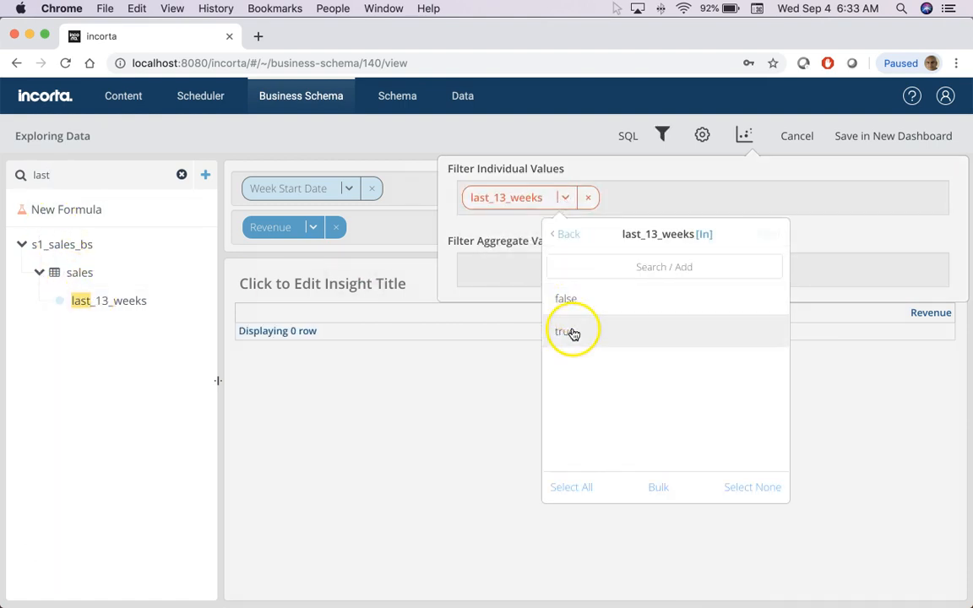
pyautogui.click(564, 330)
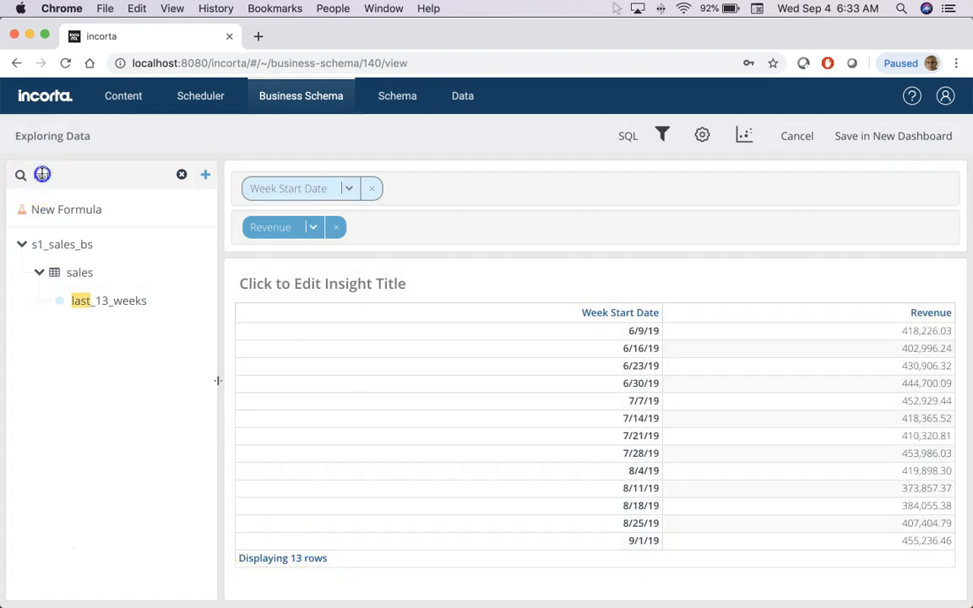
# - Add Day Name as an additional grouping dimension
pyautogui.write('day')
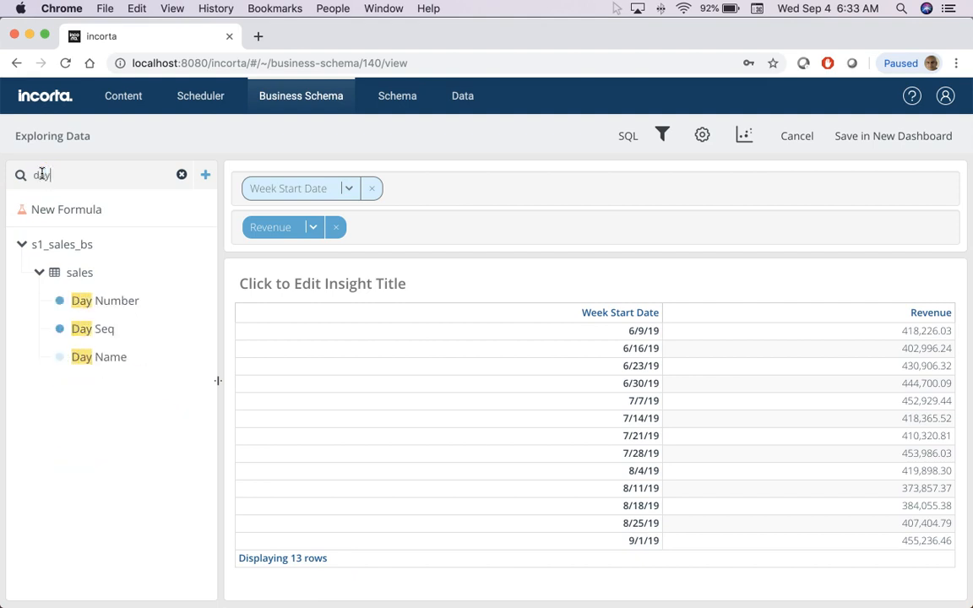
pyautogui.click(205, 358)
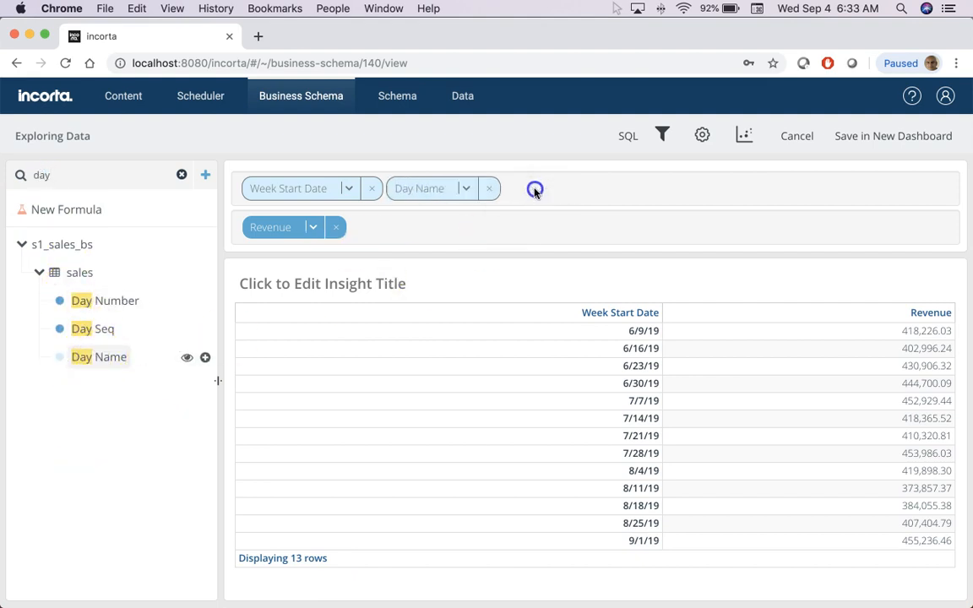